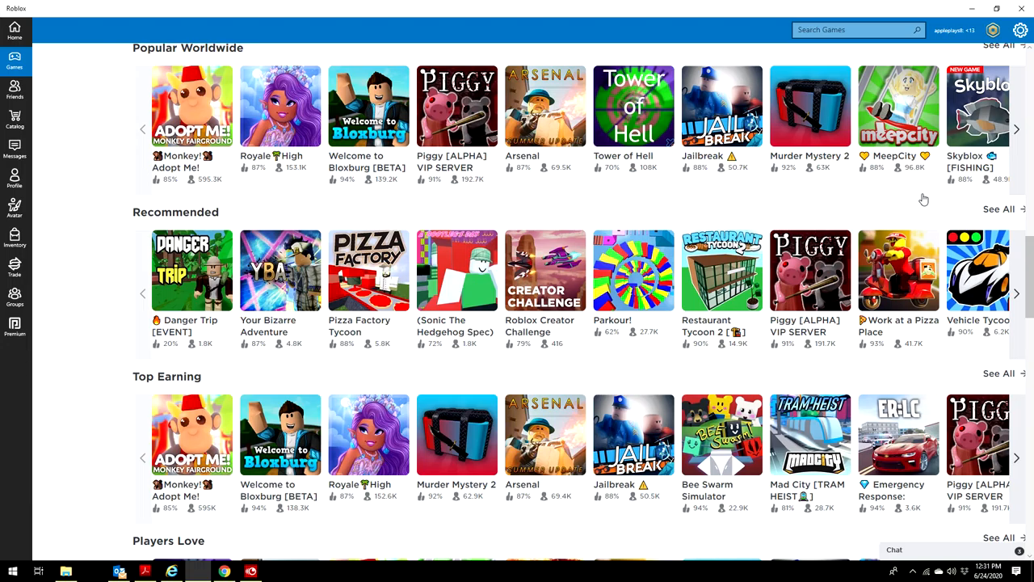
mouse_move(246, 6)
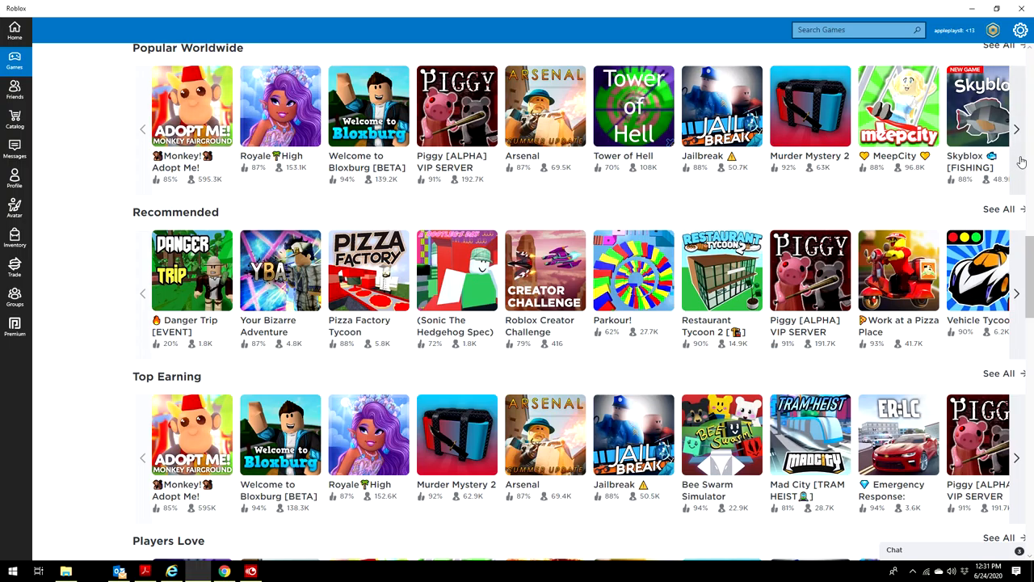
Step: Browse the Popular games rows, briefly visiting the Theme Park: Movie Land page
left_click(1025, 130)
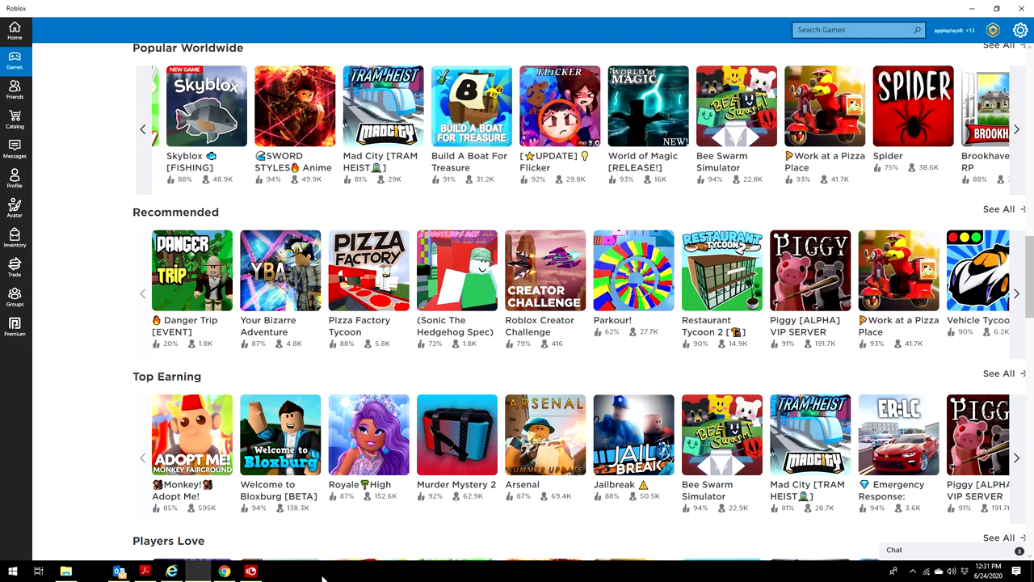
scroll("down", 3)
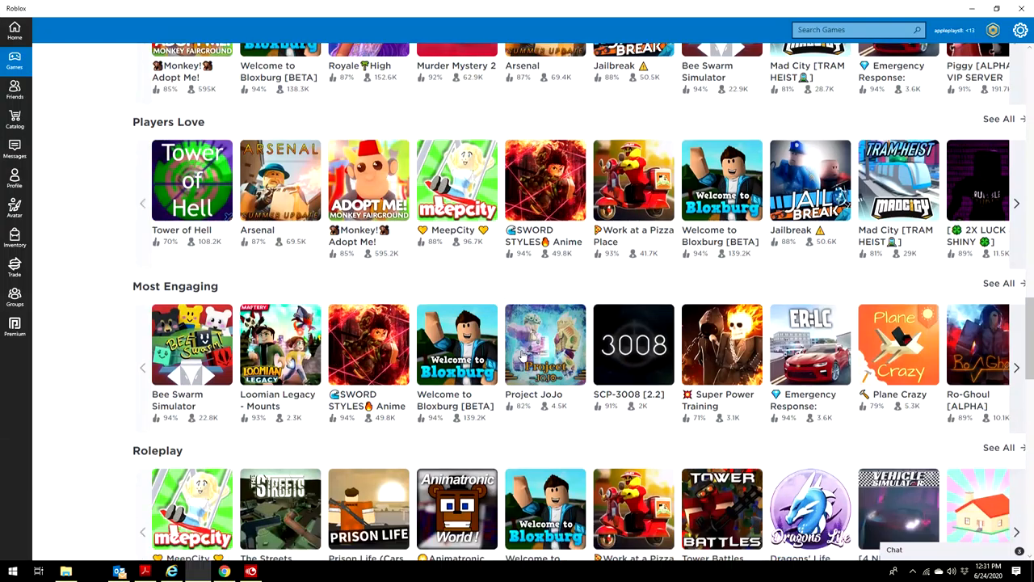
scroll("down", 3)
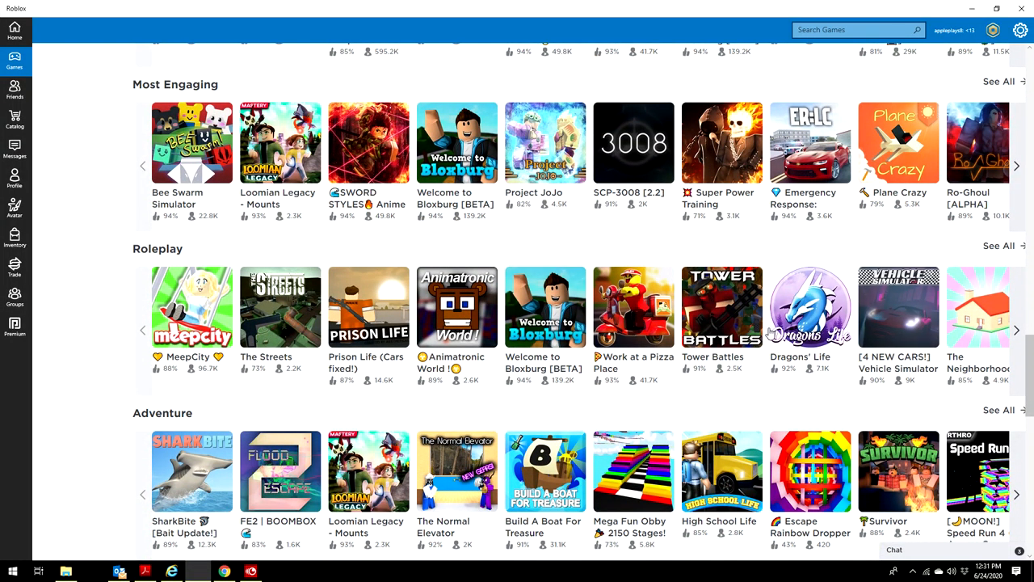
scroll("down", 3)
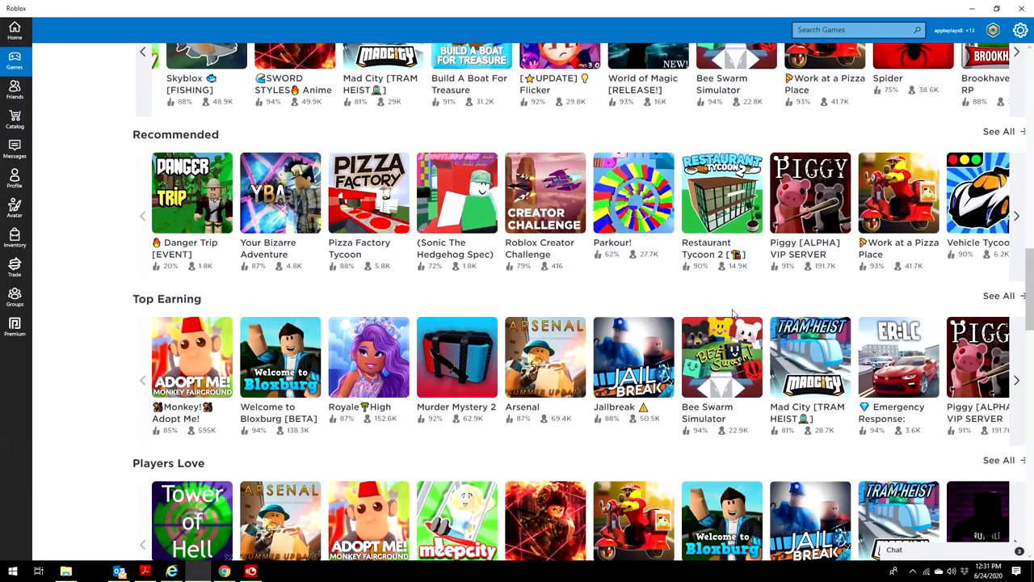
scroll("down", 3)
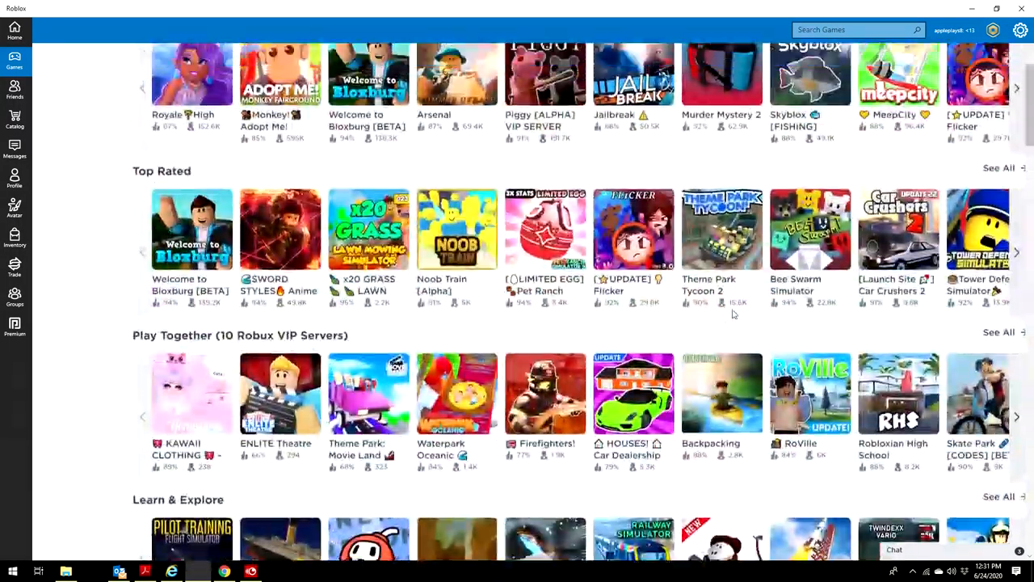
scroll("up", 3)
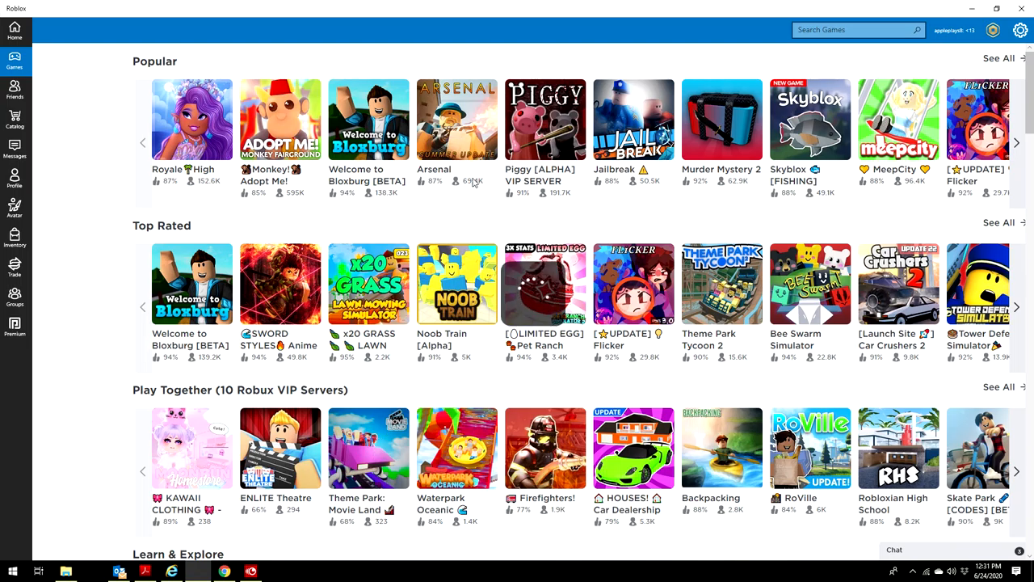
left_click(368, 449)
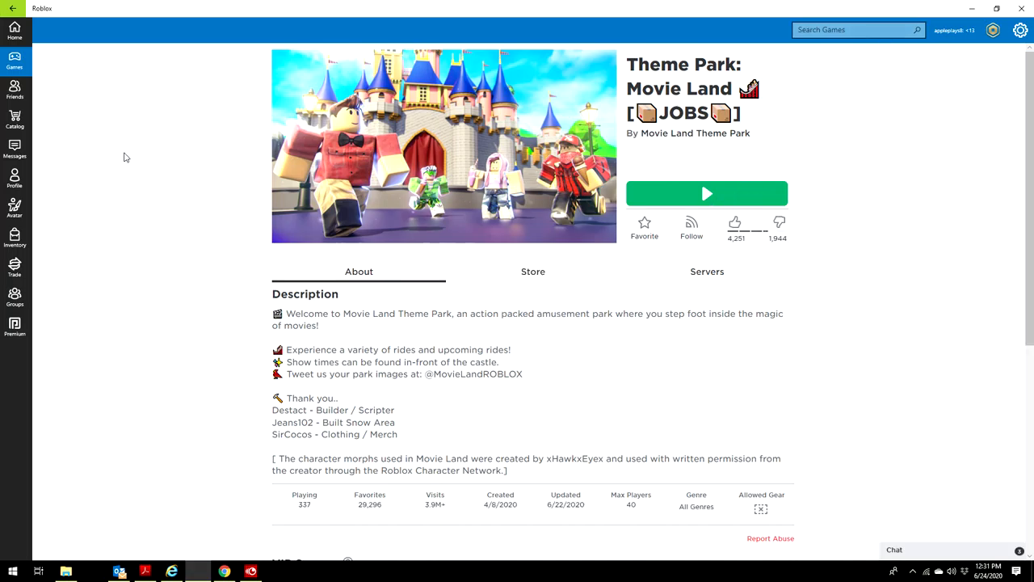
left_click(534, 271)
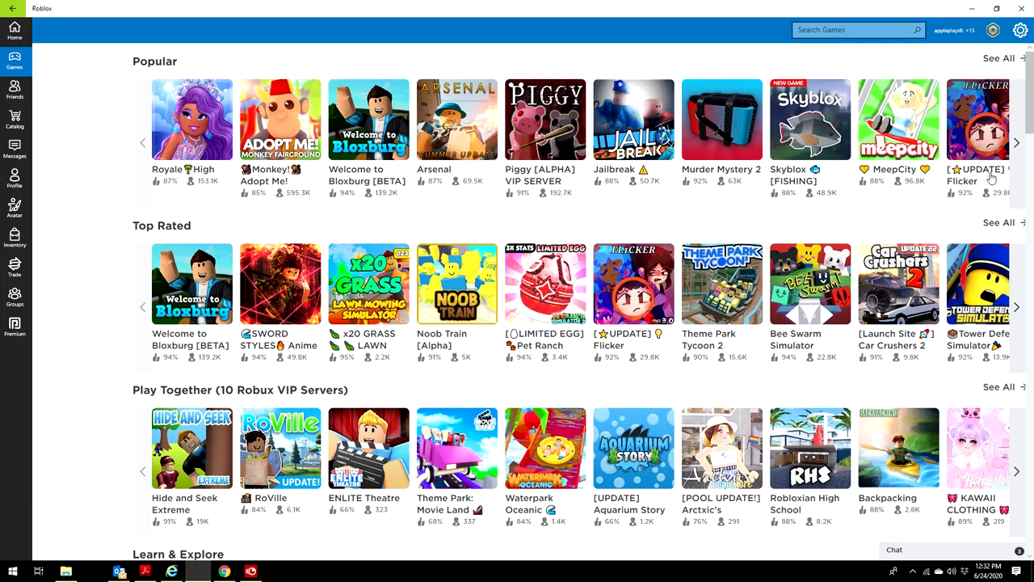
mouse_move(1018, 145)
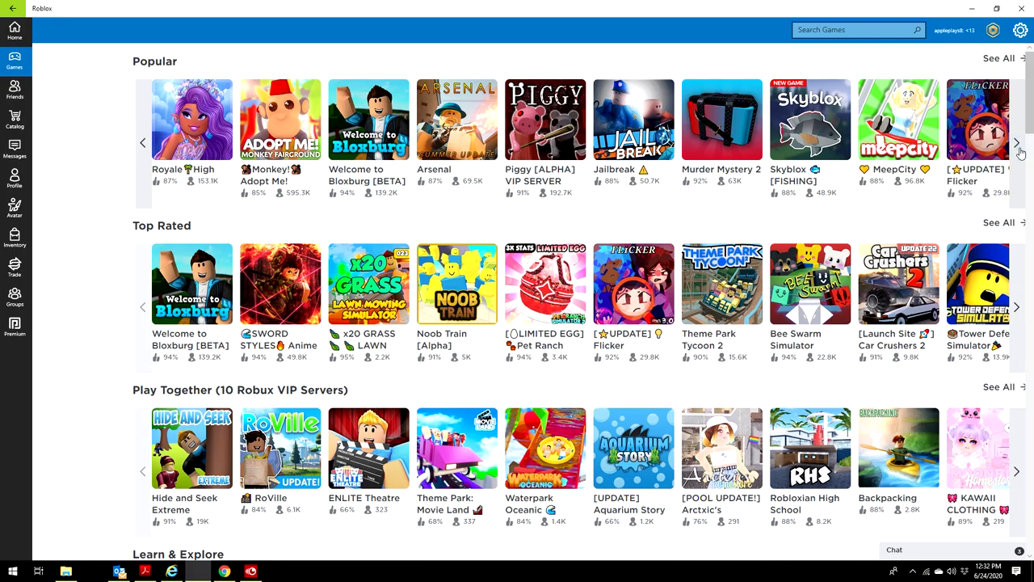
Step: Find [NUKETOWN] BIG Paintball! in the Popular row and launch it
left_click(1021, 142)
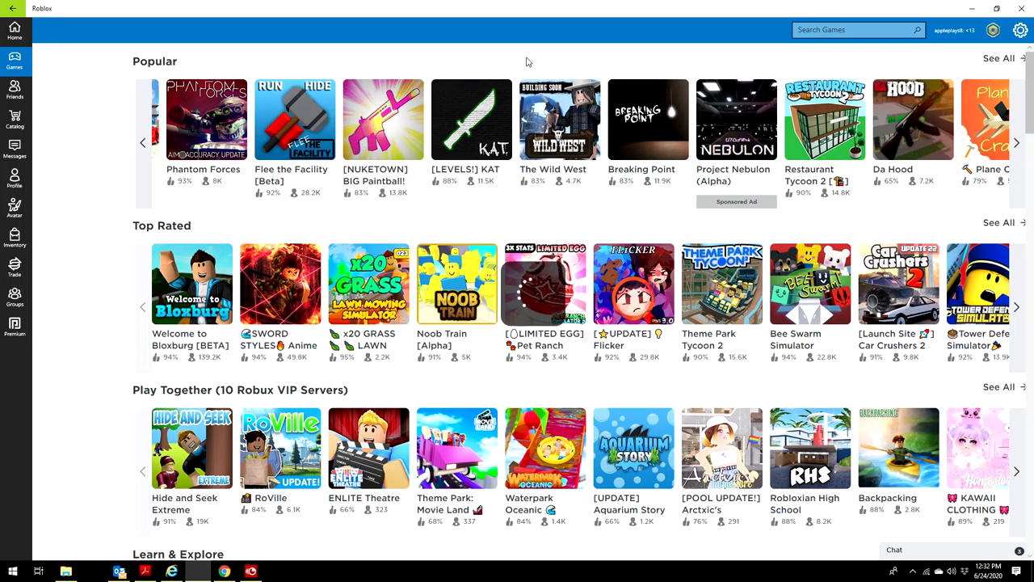
left_click(383, 120)
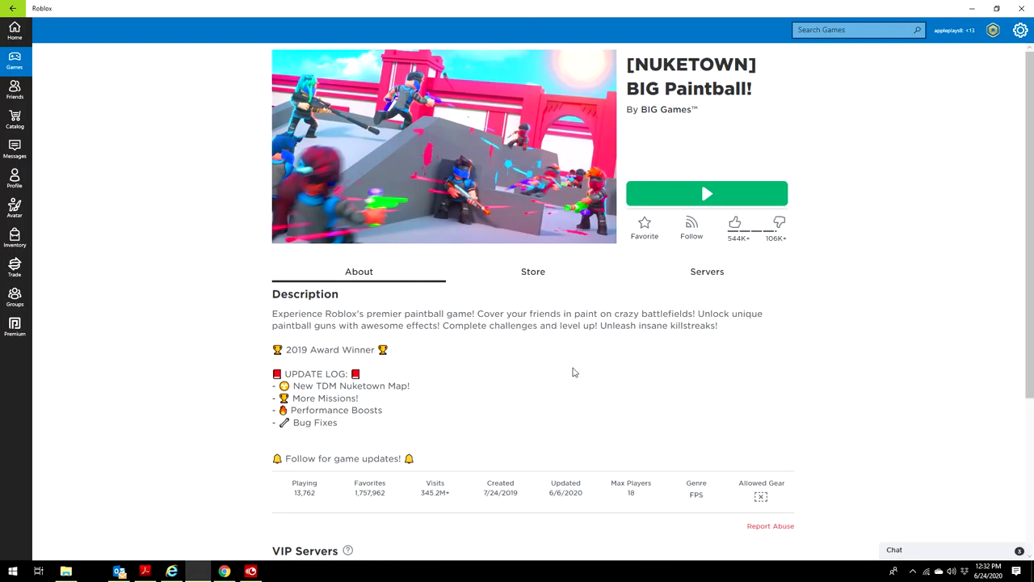
mouse_move(592, 352)
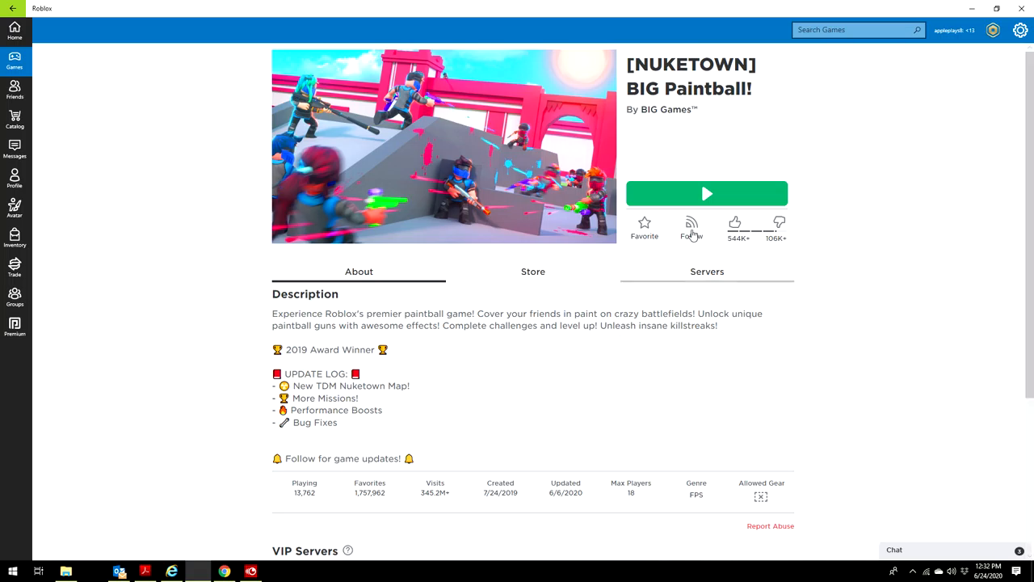
left_click(706, 194)
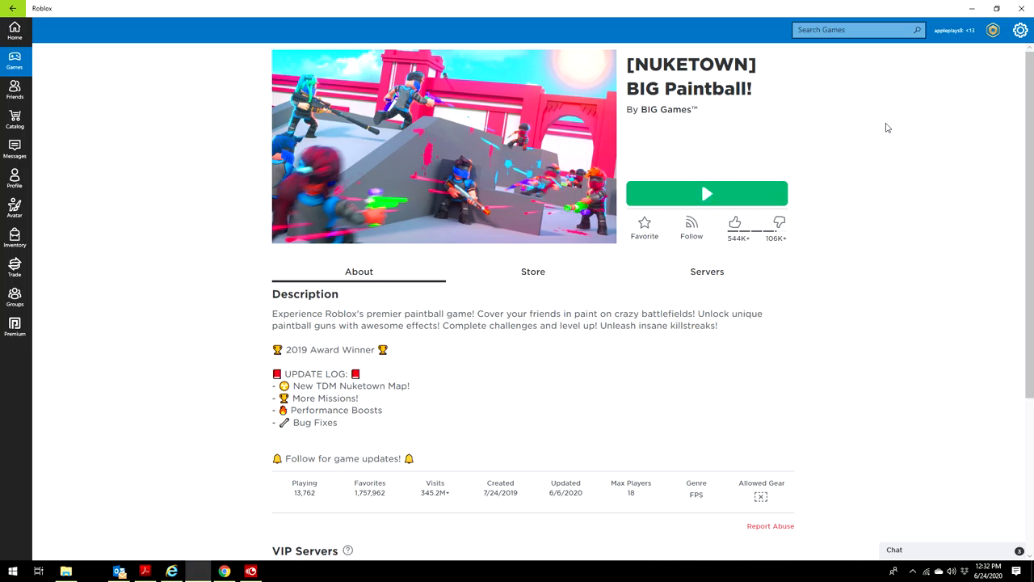
left_click(706, 194)
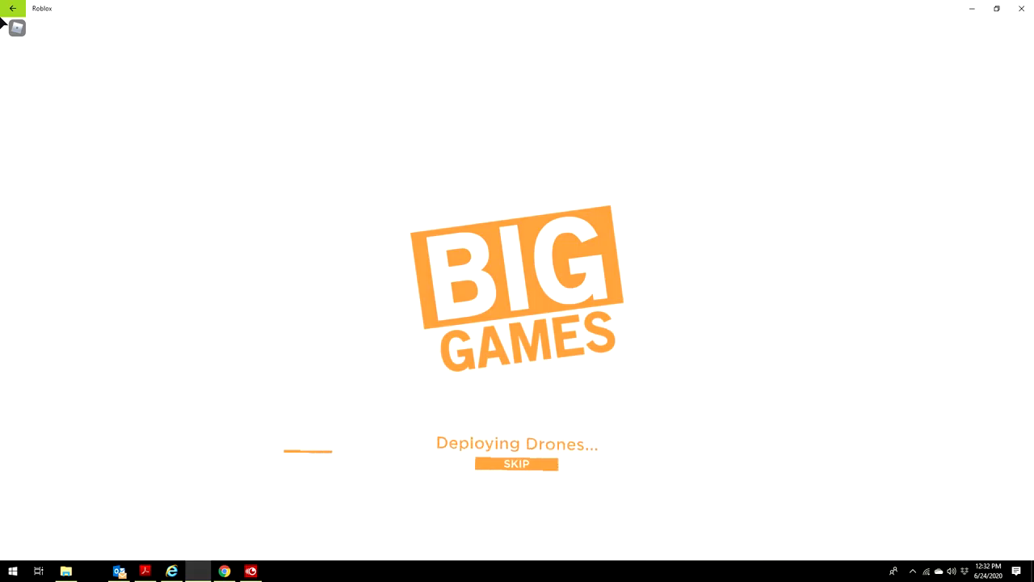
Step: Skip the intro, choose the P90 and deploy into the match
left_click(517, 464)
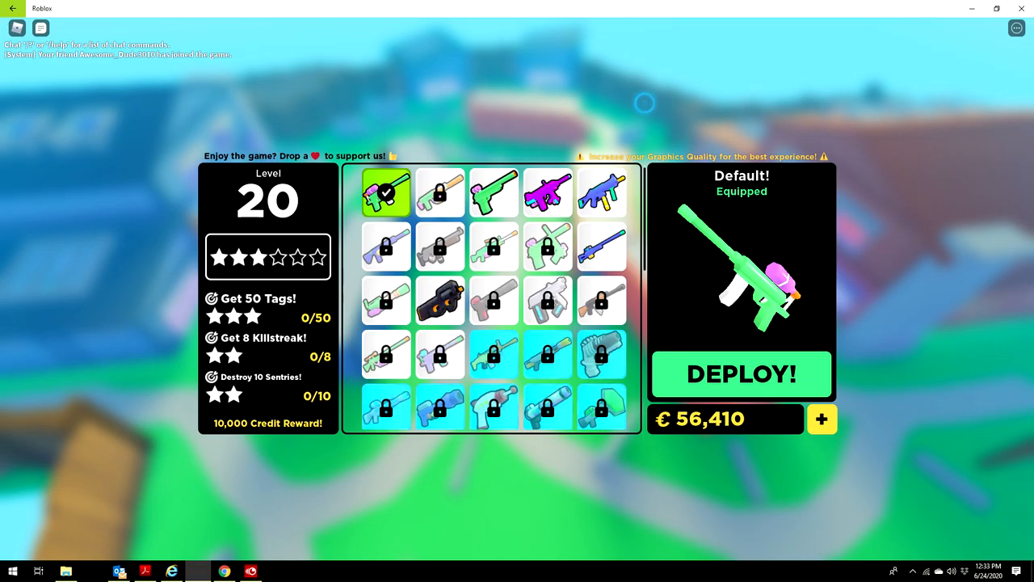
left_click(439, 299)
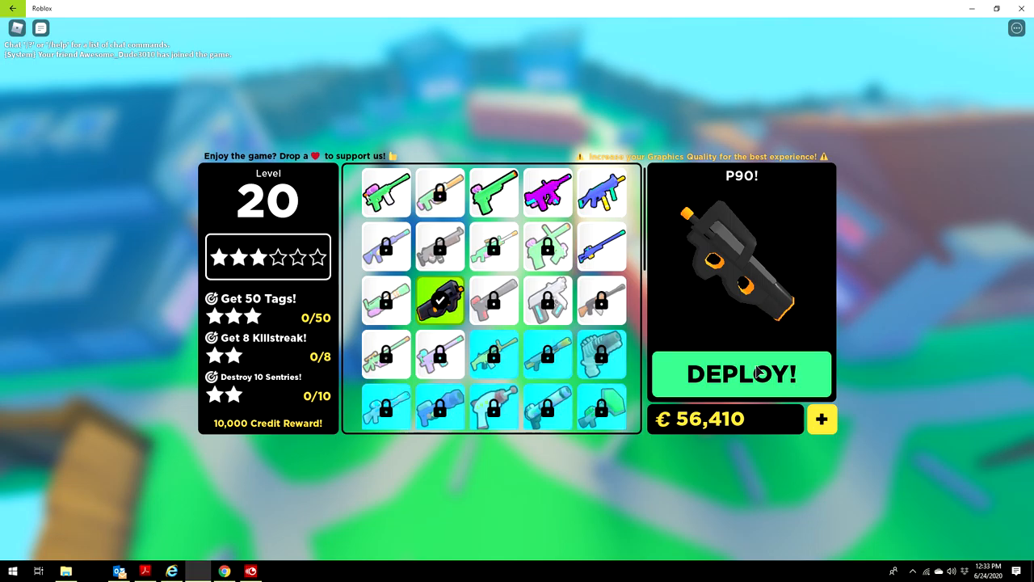
left_click(740, 374)
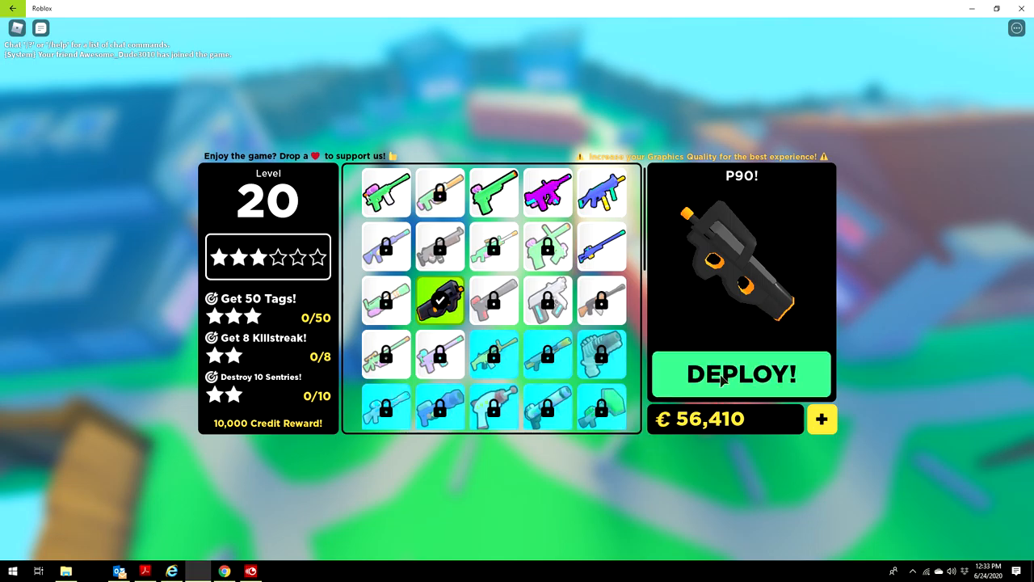
left_click(742, 375)
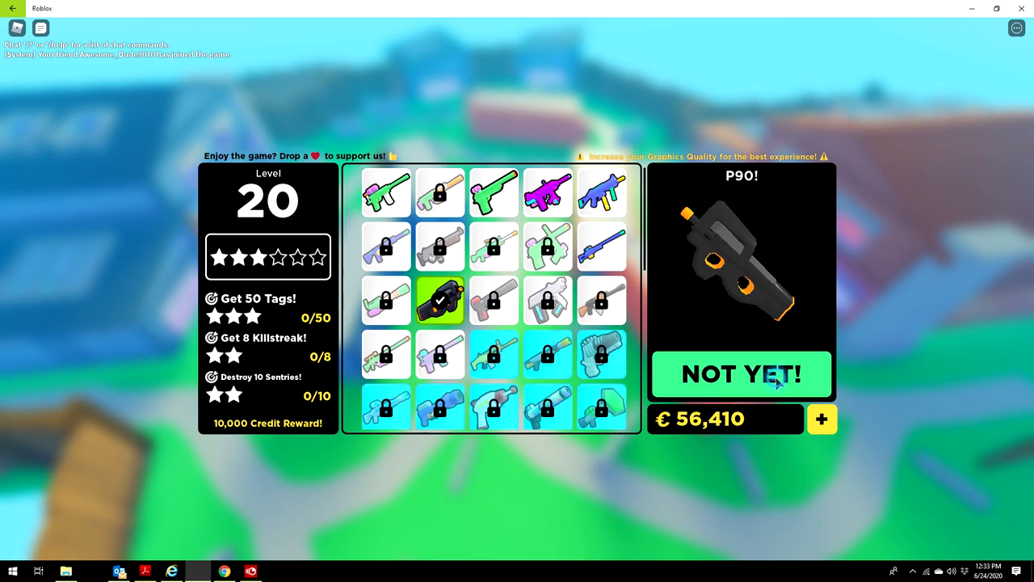
mouse_move(645, 349)
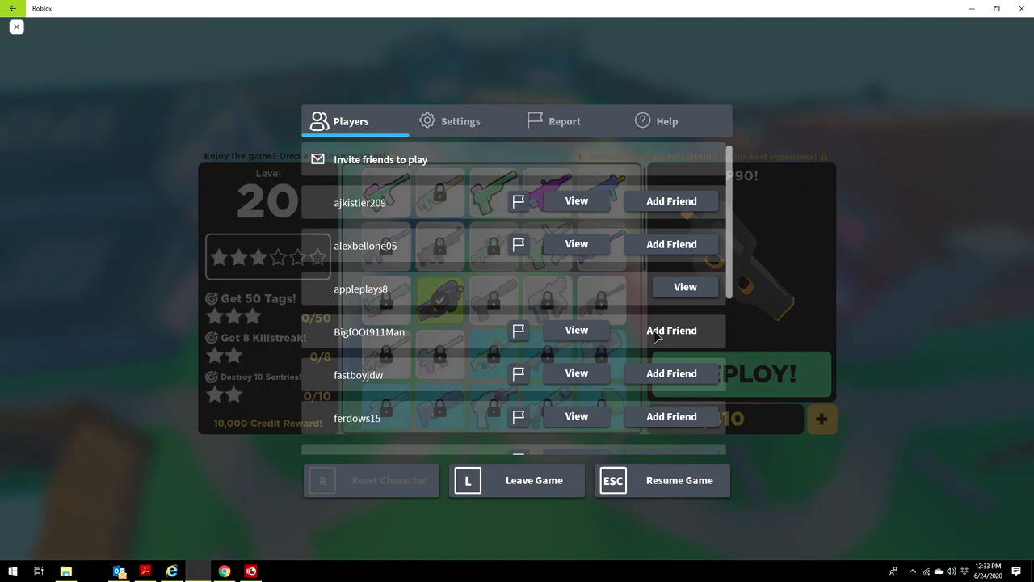
Step: Leave the match and confirm, returning to the game's page
left_click(533, 480)
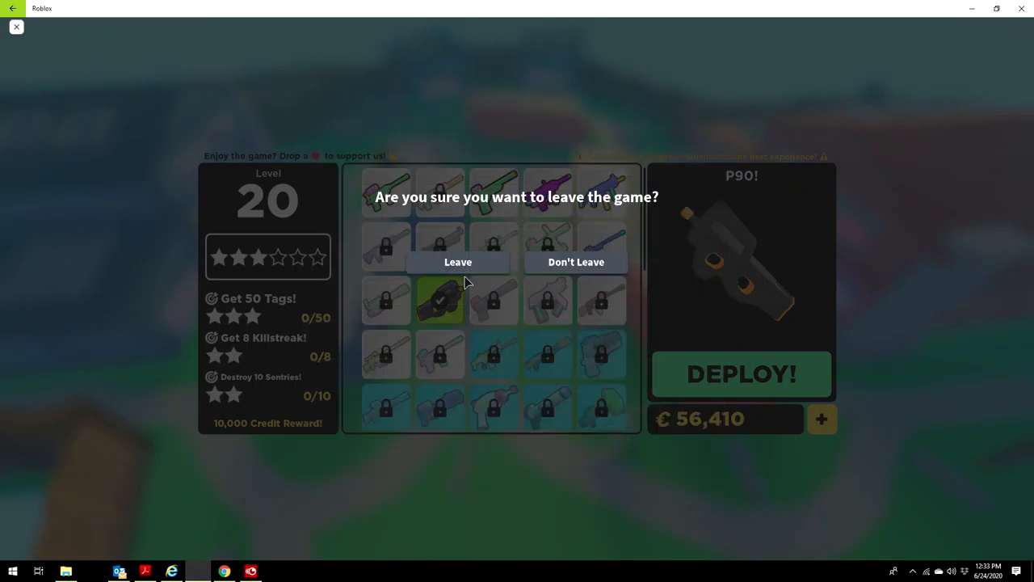
left_click(457, 262)
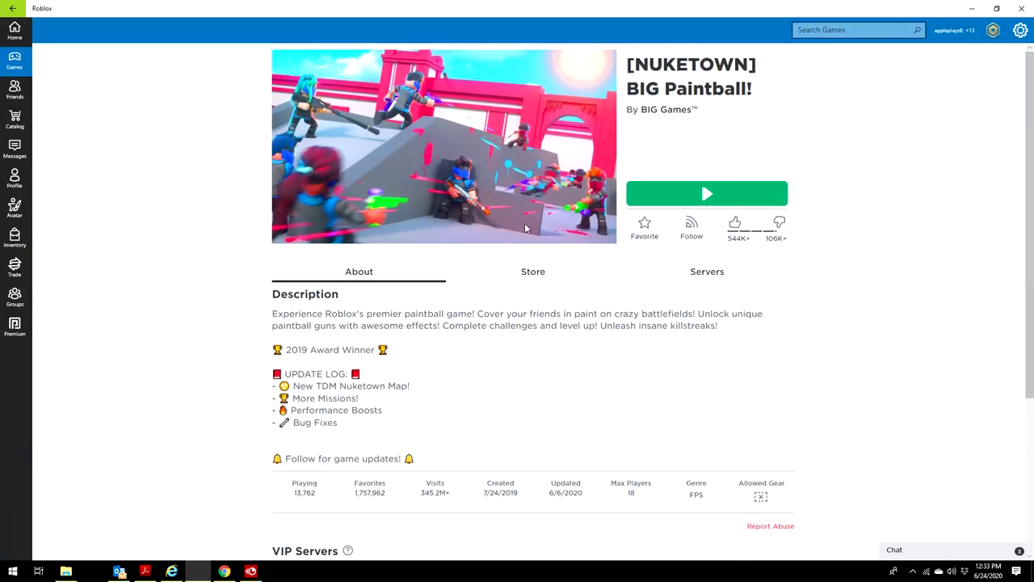
Step: Rejoin BIG Paintball! through a friend's server from the Servers list
left_click(708, 272)
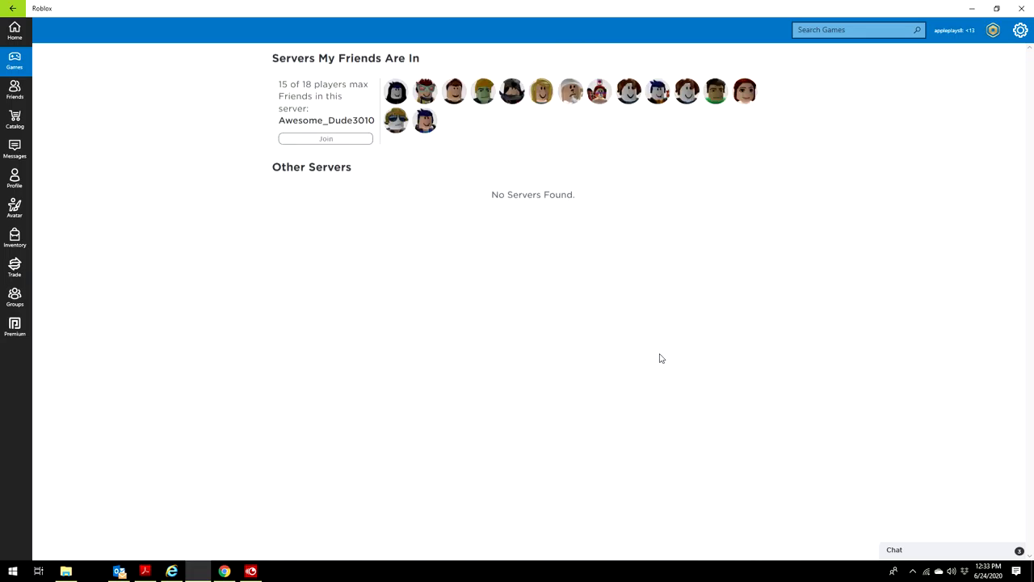
scroll("down", 3)
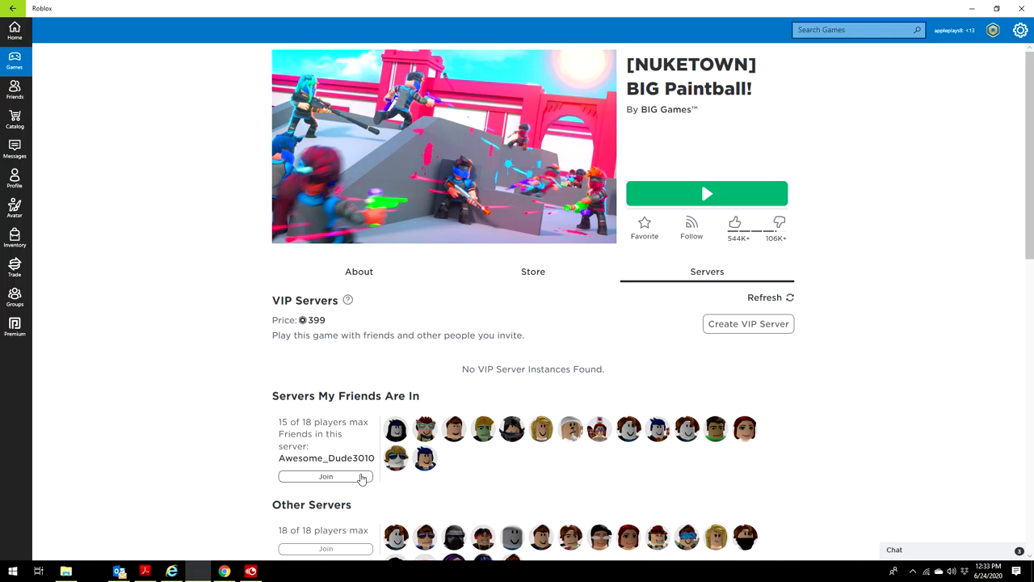
left_click(325, 475)
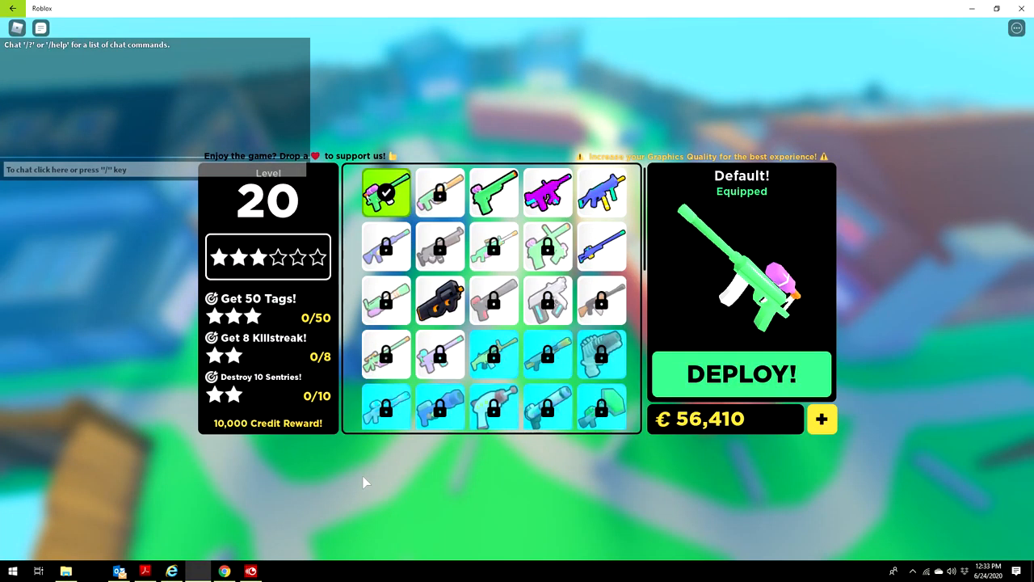
Step: Leave the current paintball match from the in-game menu
left_click(439, 299)
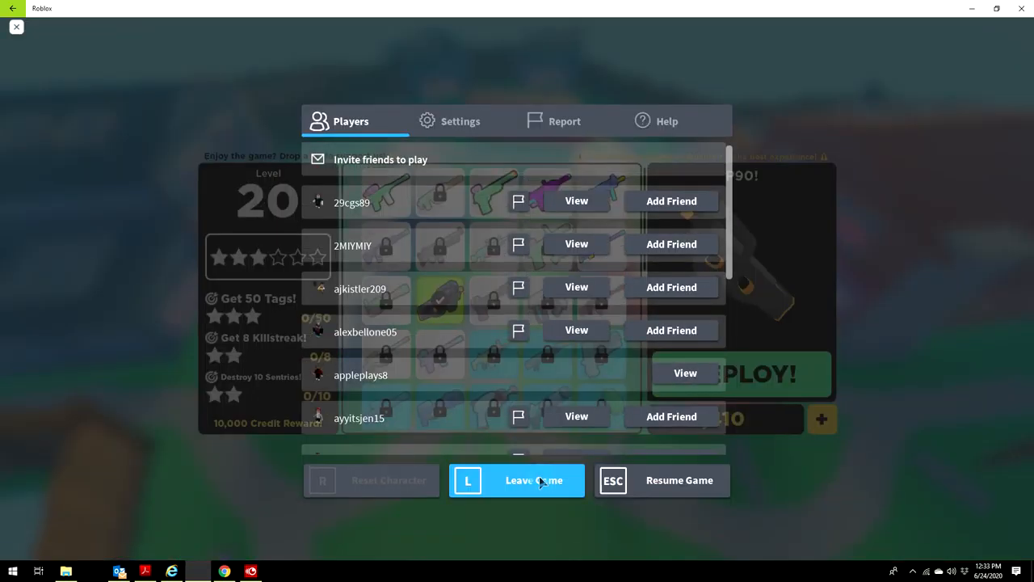
left_click(533, 480)
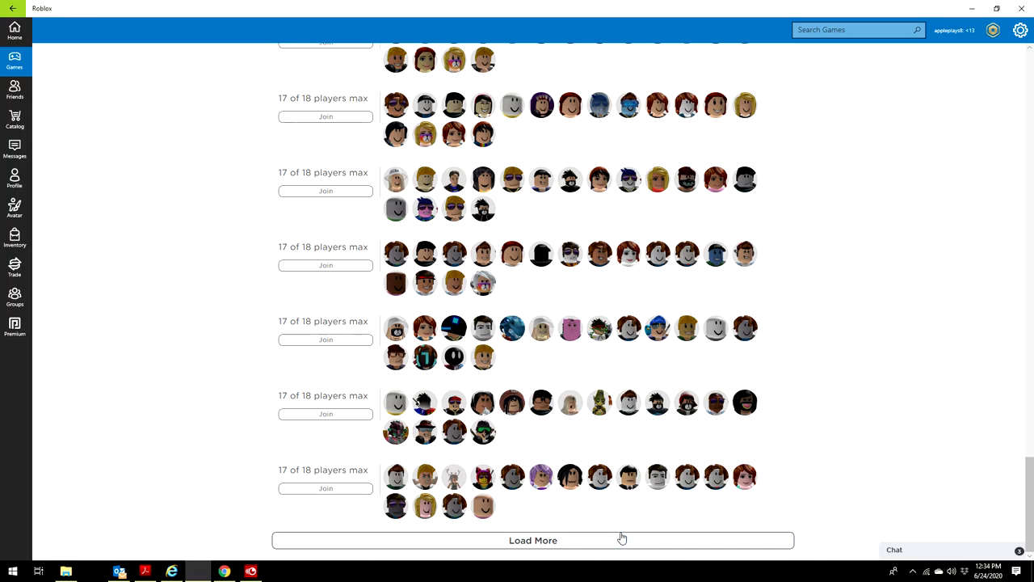
Step: Load more public servers into the BIG Paintball! server list
left_click(620, 539)
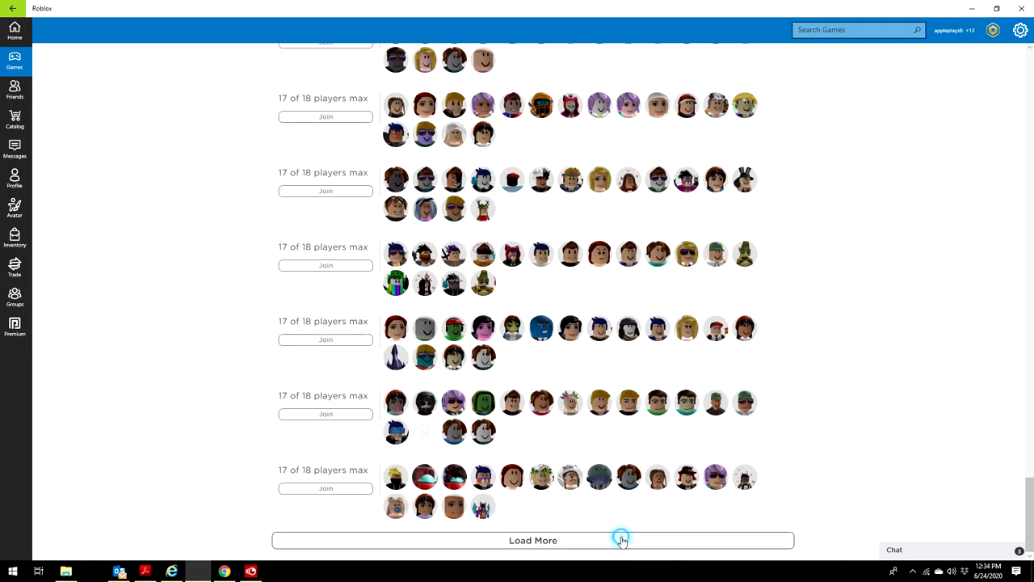
left_click(620, 540)
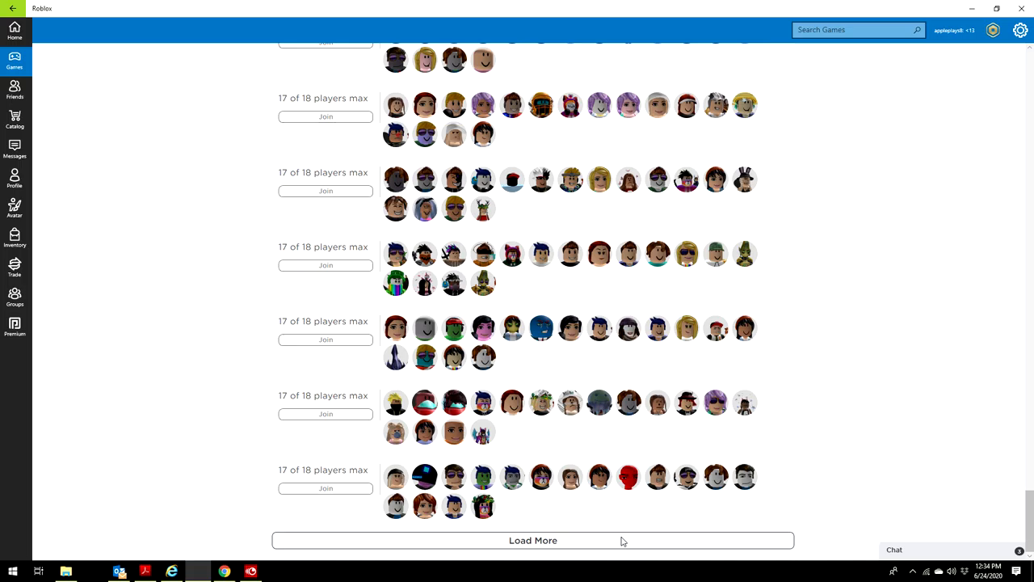
left_click(533, 540)
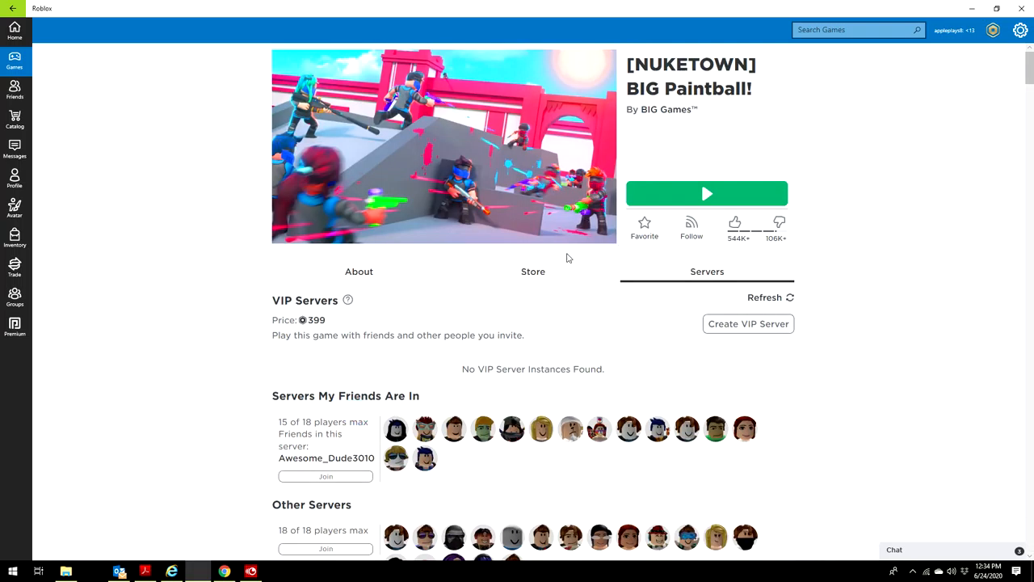
Step: Join a BIG Paintball server and deploy into the TDM with the P90
left_click(708, 194)
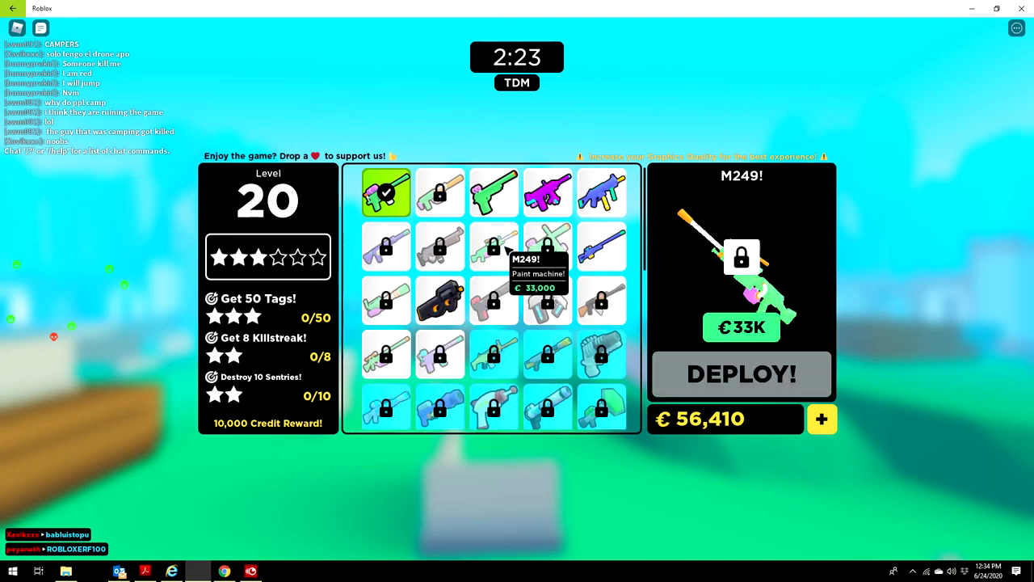
left_click(493, 192)
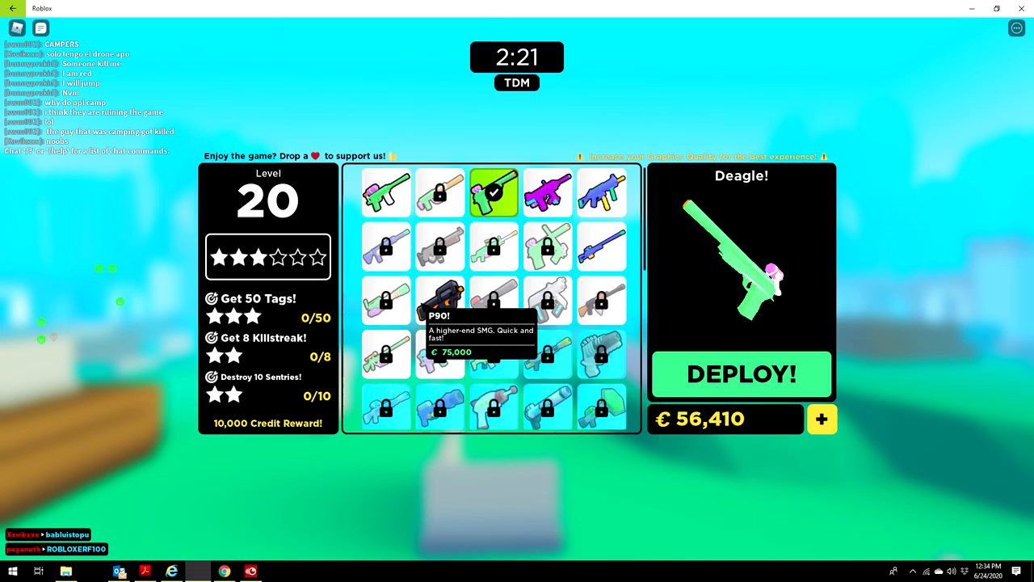
left_click(439, 299)
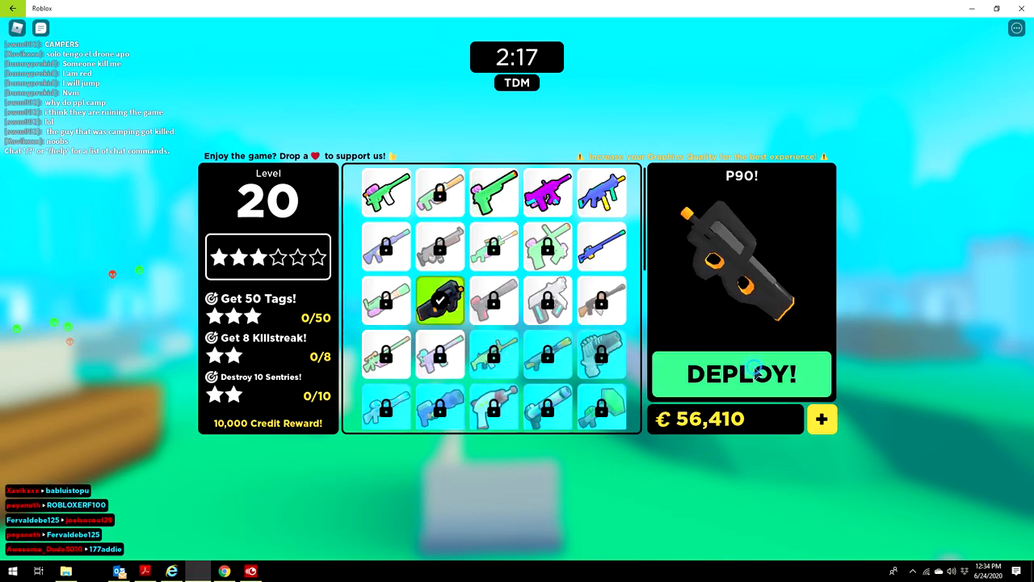
left_click(741, 375)
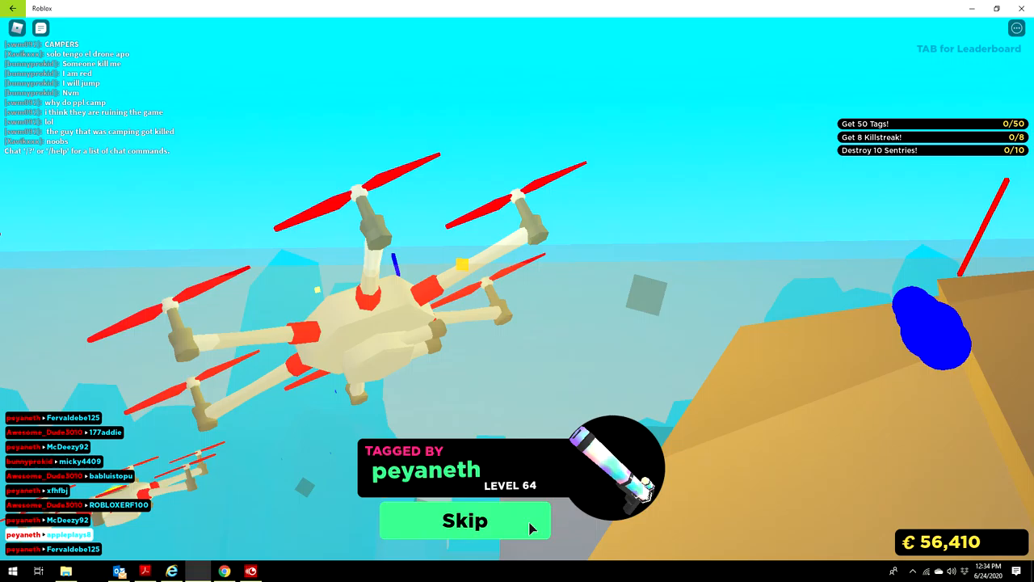
Step: Skip after each tag and redeploy, then switch to the Deagle
left_click(465, 520)
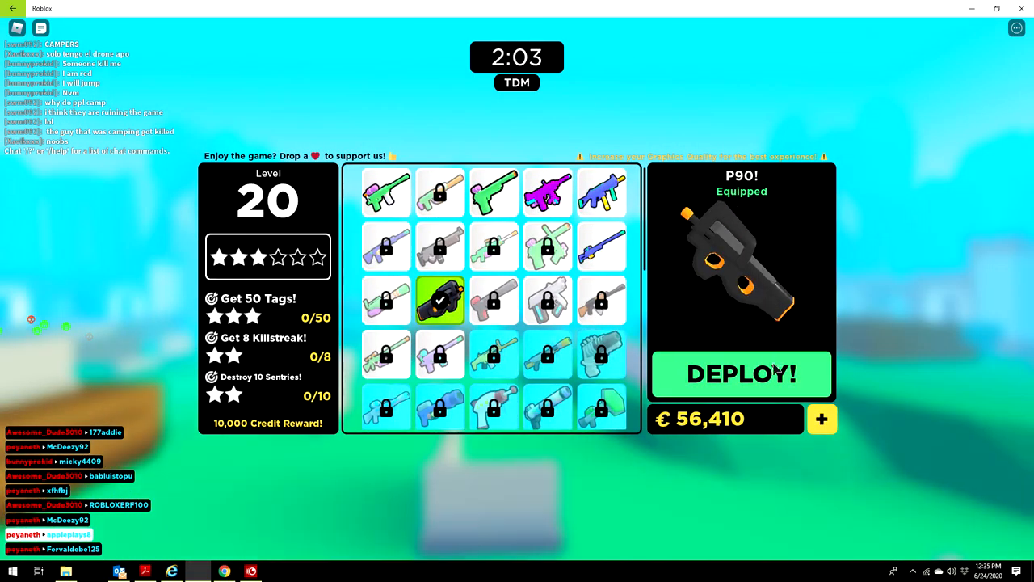
left_click(740, 375)
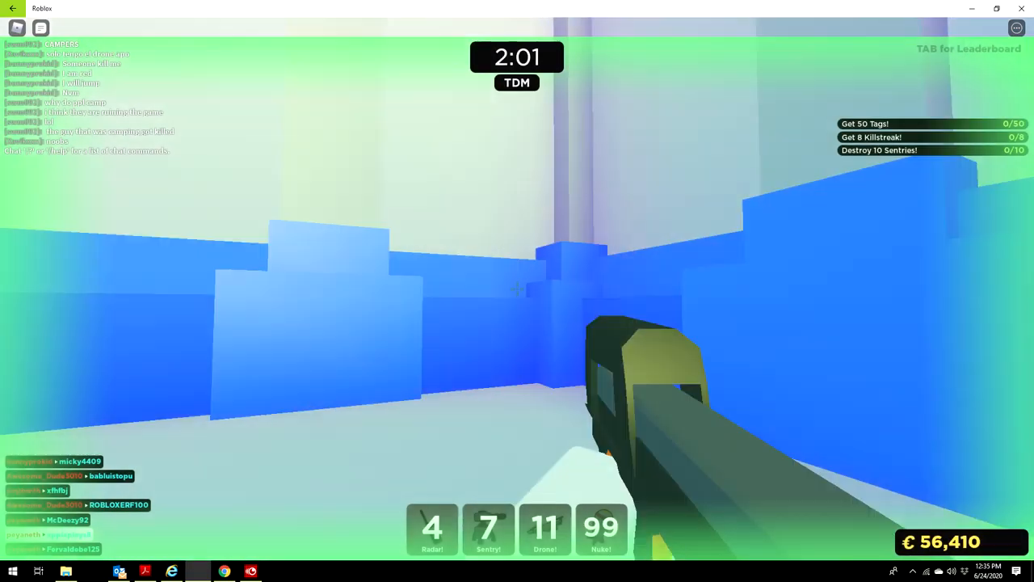
mouse_move(517, 287)
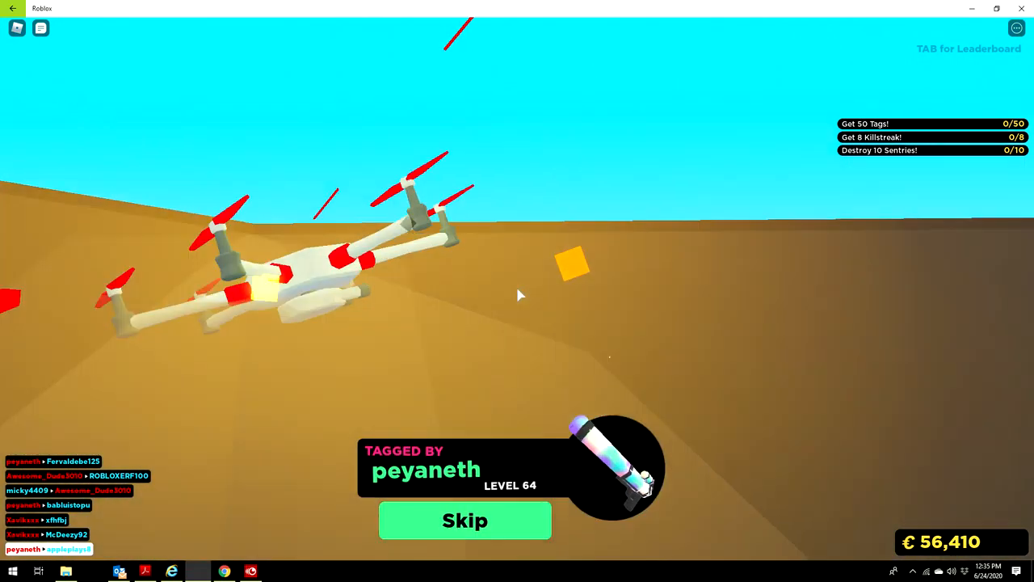
left_click(466, 520)
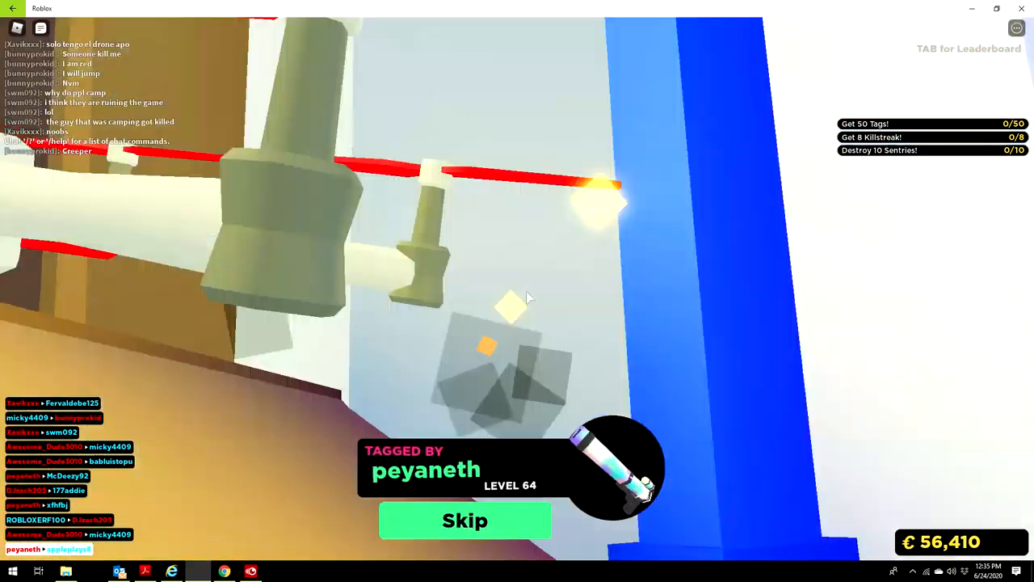
left_click(462, 521)
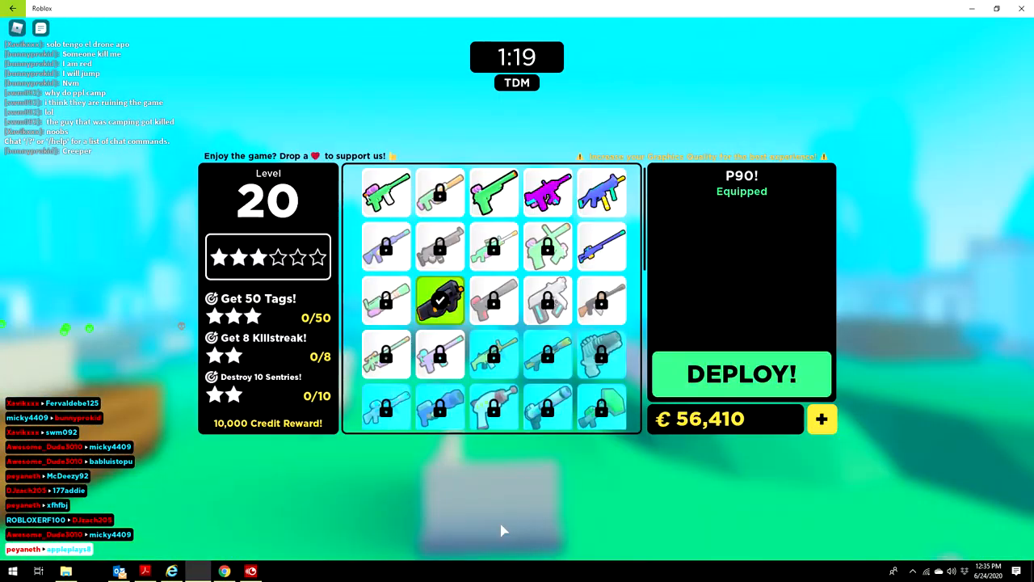
mouse_move(546, 191)
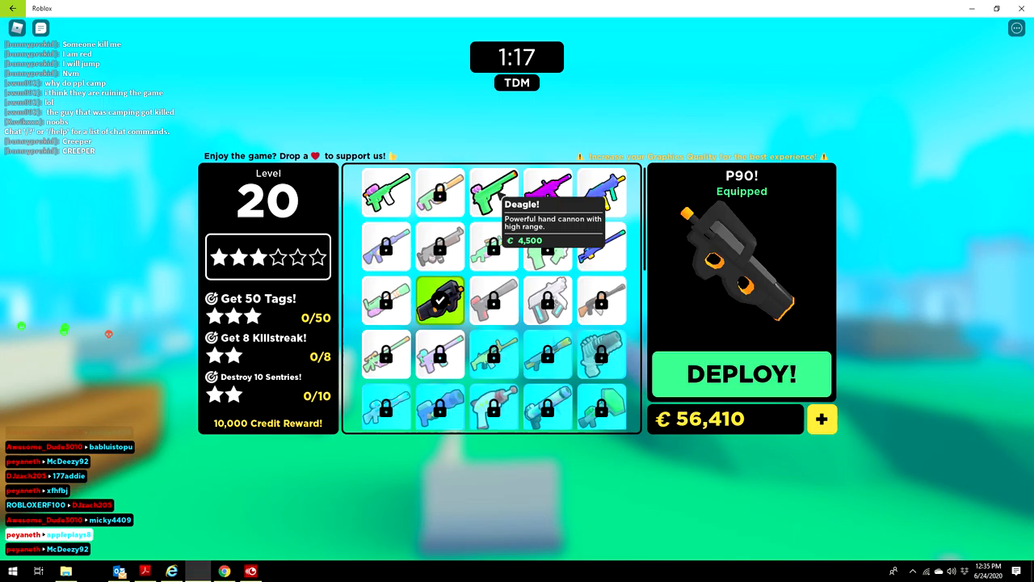
left_click(740, 375)
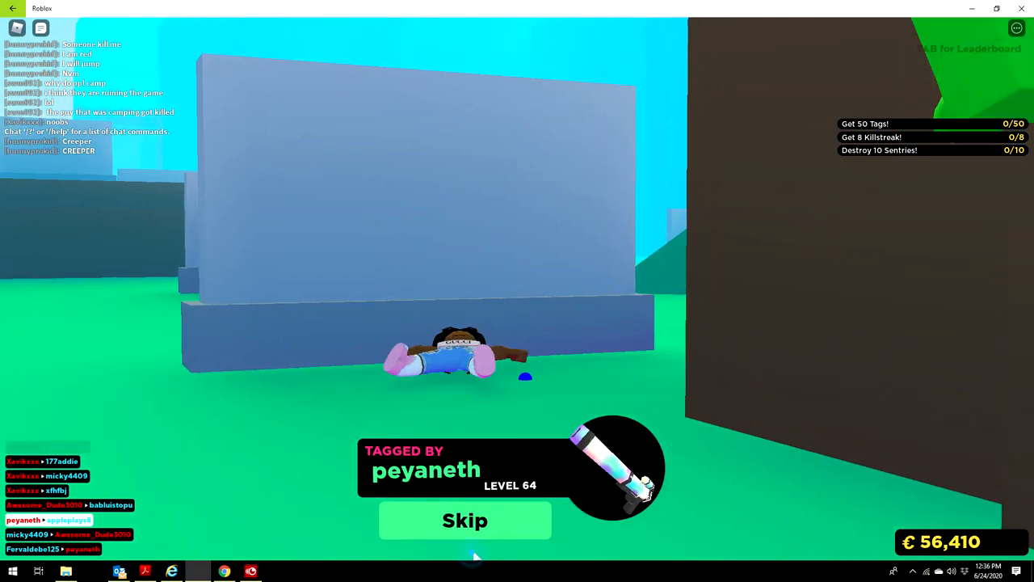
Step: Repeatedly deploy with the Deagle and skip after tags until the TDM ends
left_click(465, 520)
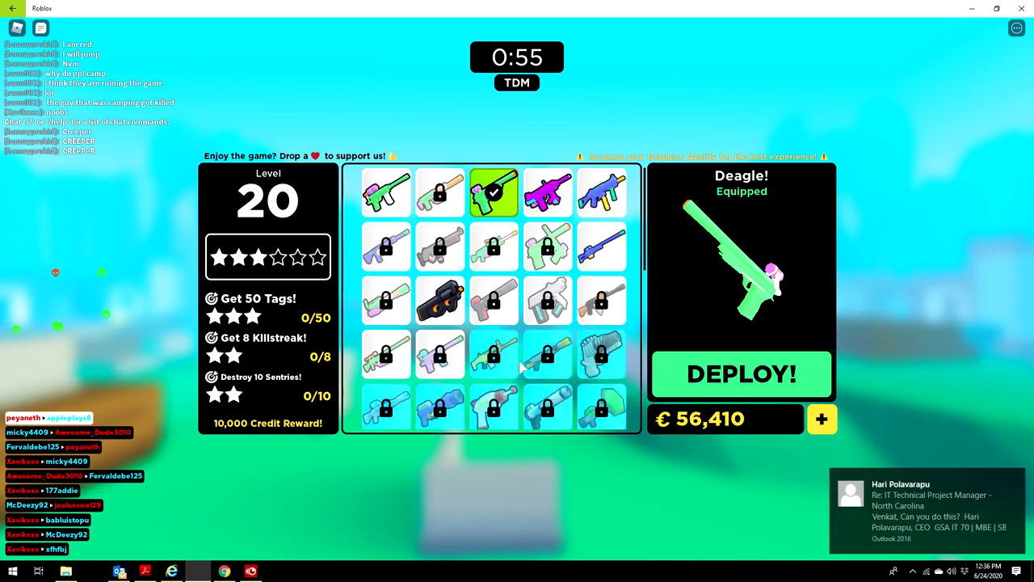
scroll("down", 3)
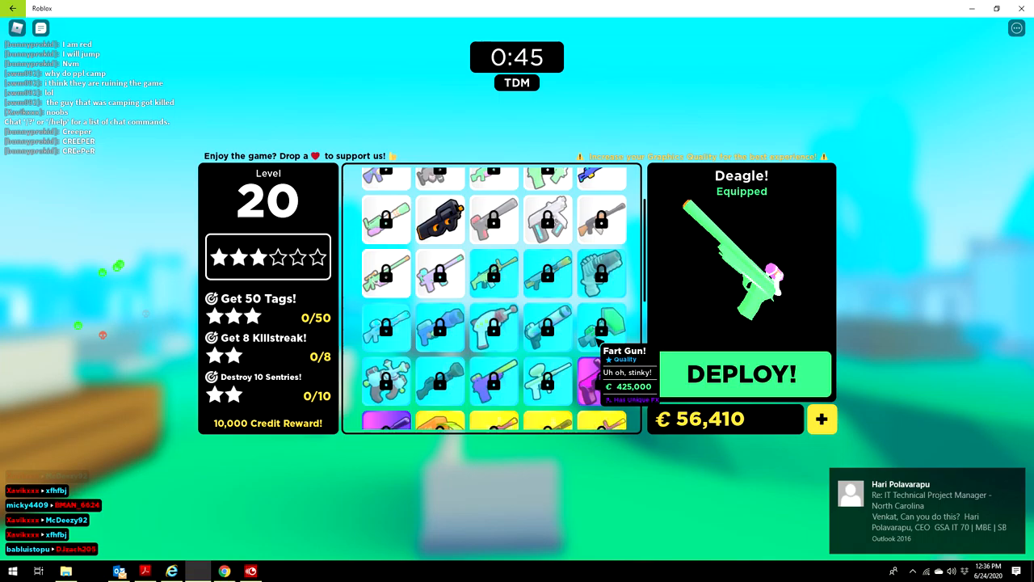
left_click(742, 374)
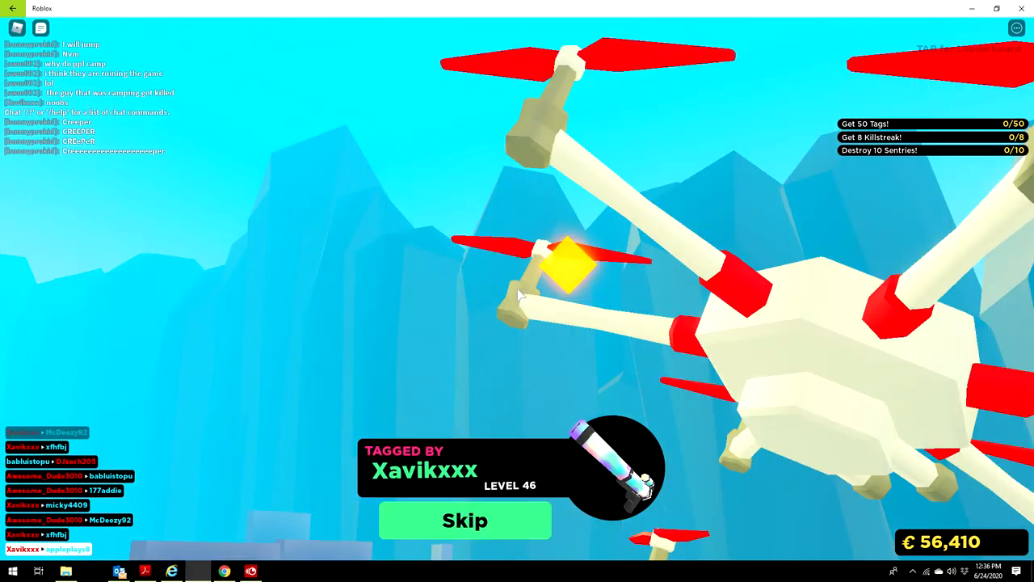
left_click(463, 521)
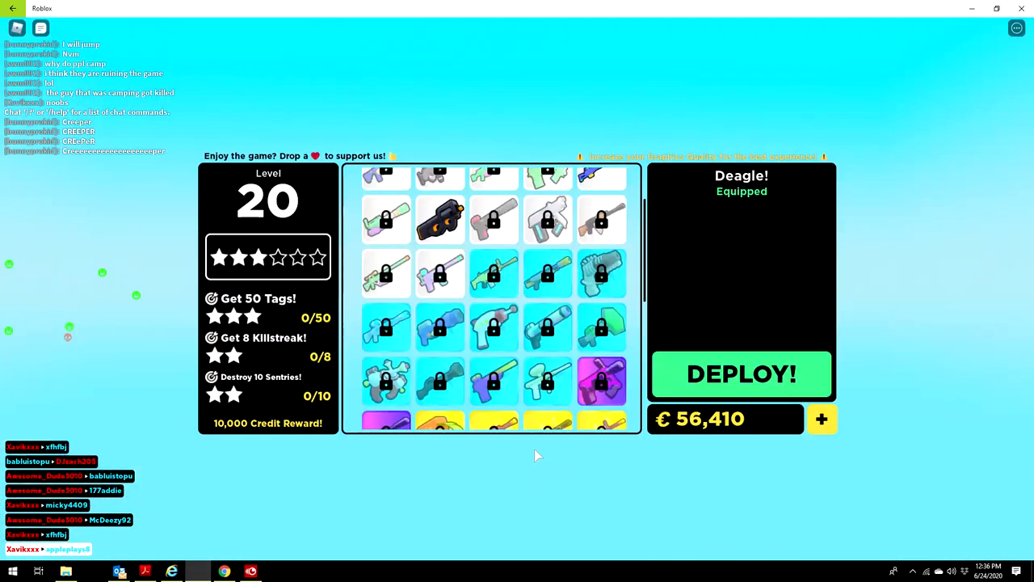
left_click(741, 375)
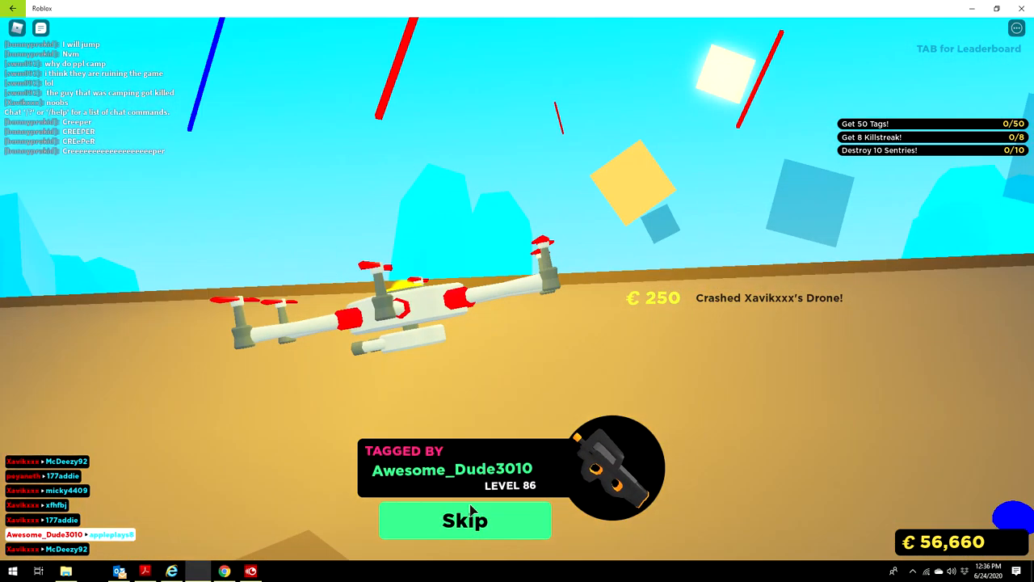
left_click(465, 520)
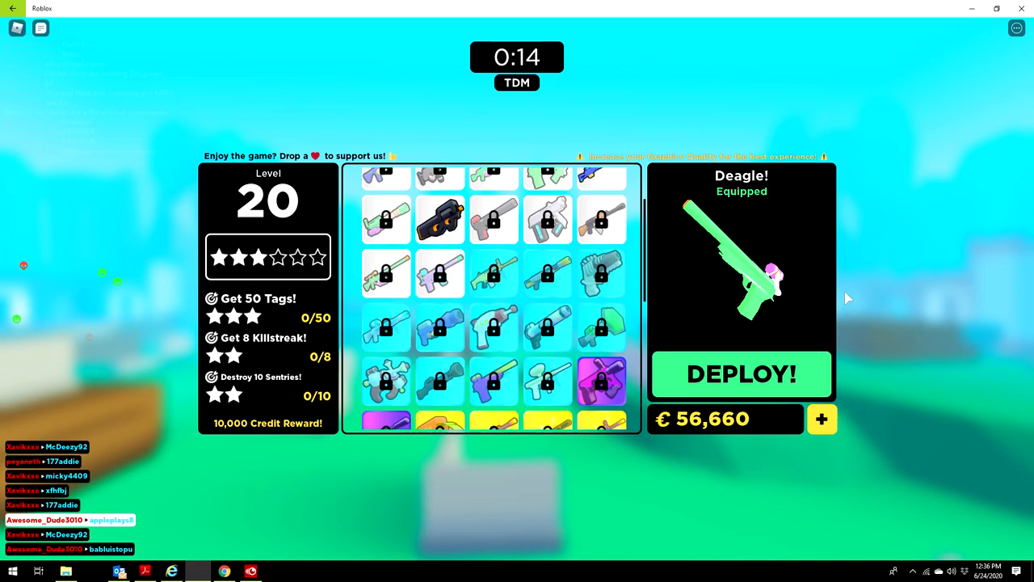
left_click(740, 375)
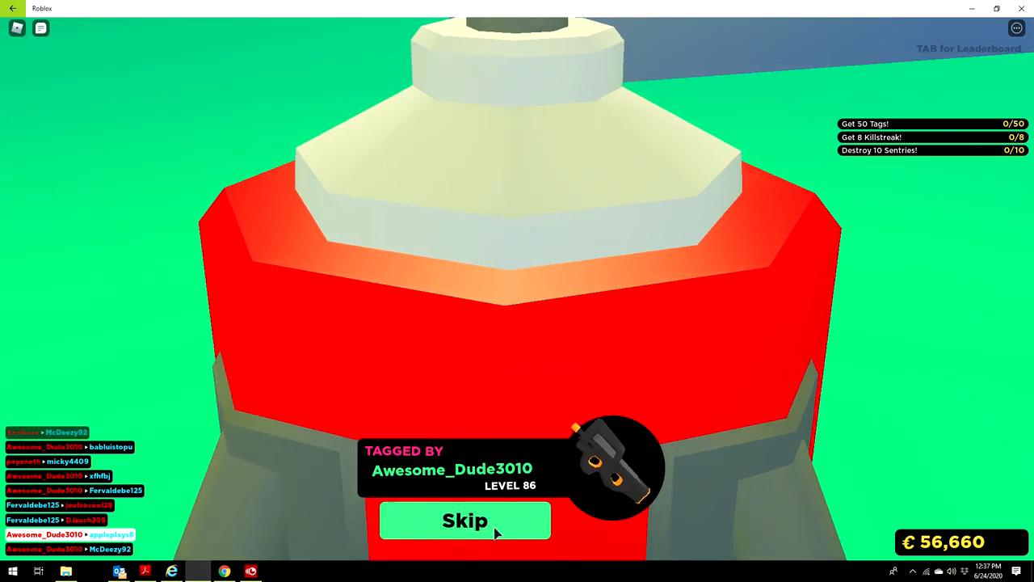
left_click(465, 520)
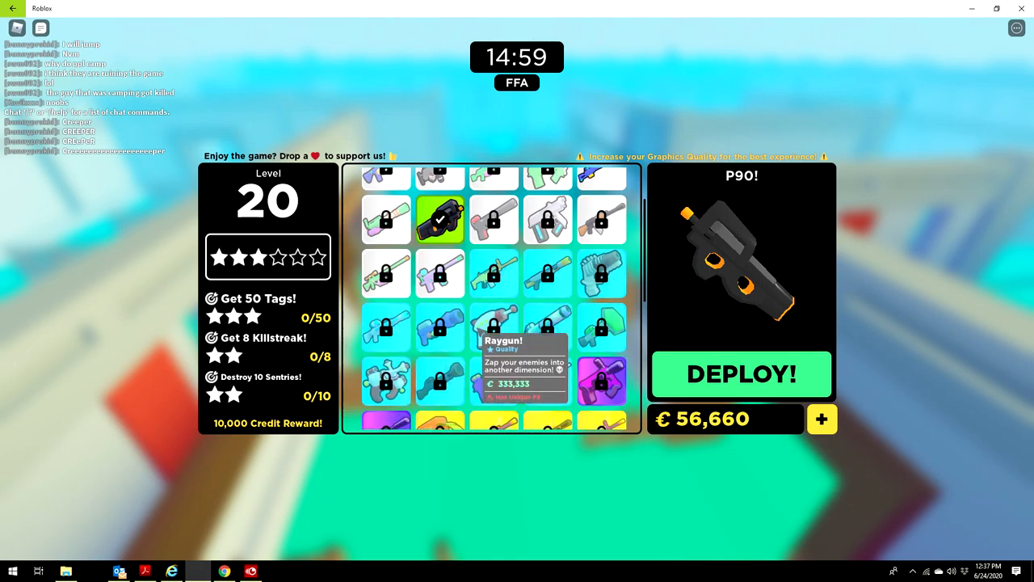
Step: Deploy with the Deagle in free-for-all, shooting and dismissing tagged-out screens
left_click(493, 192)
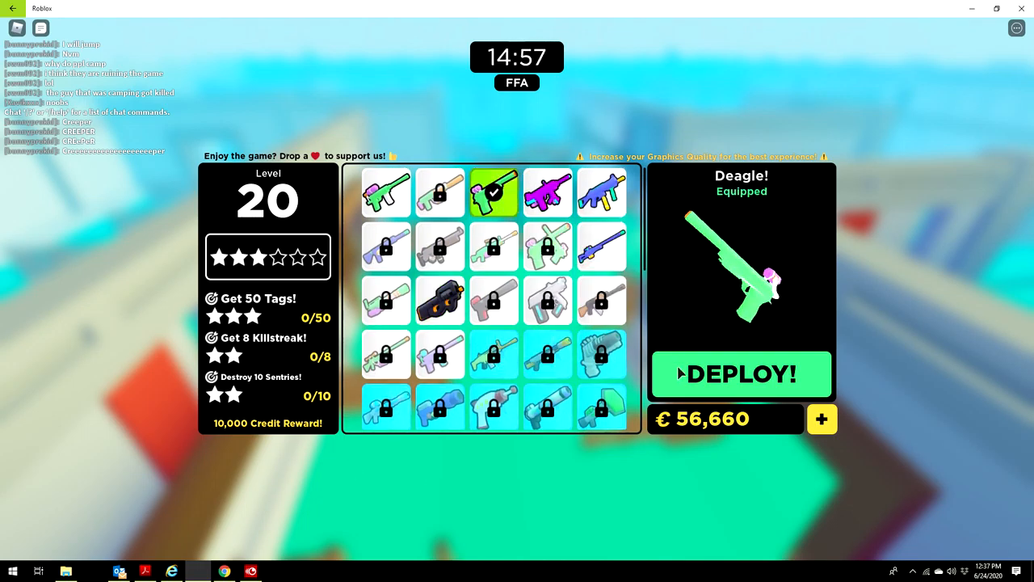
left_click(742, 375)
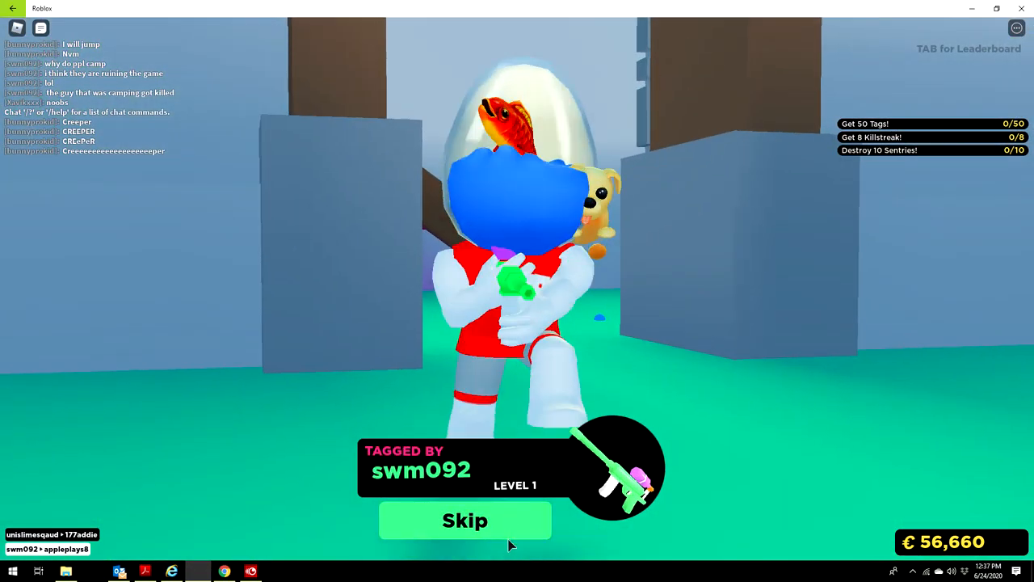
left_click(465, 520)
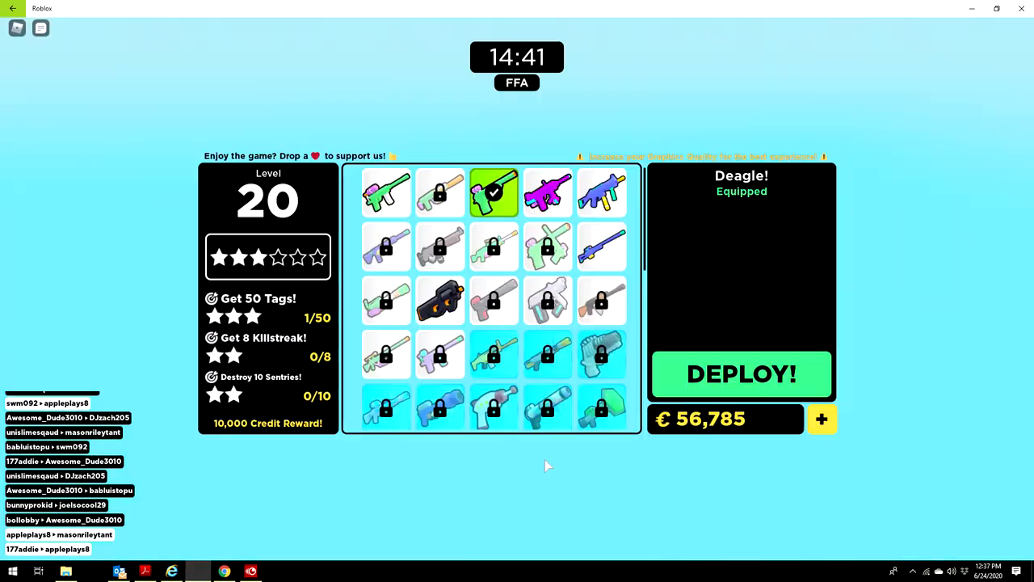
left_click(741, 375)
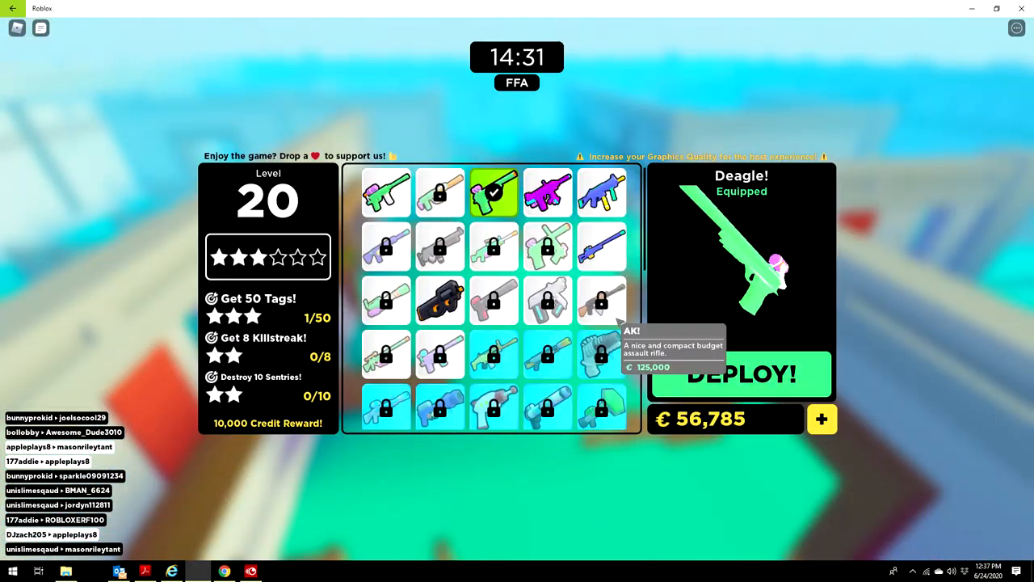
left_click(740, 374)
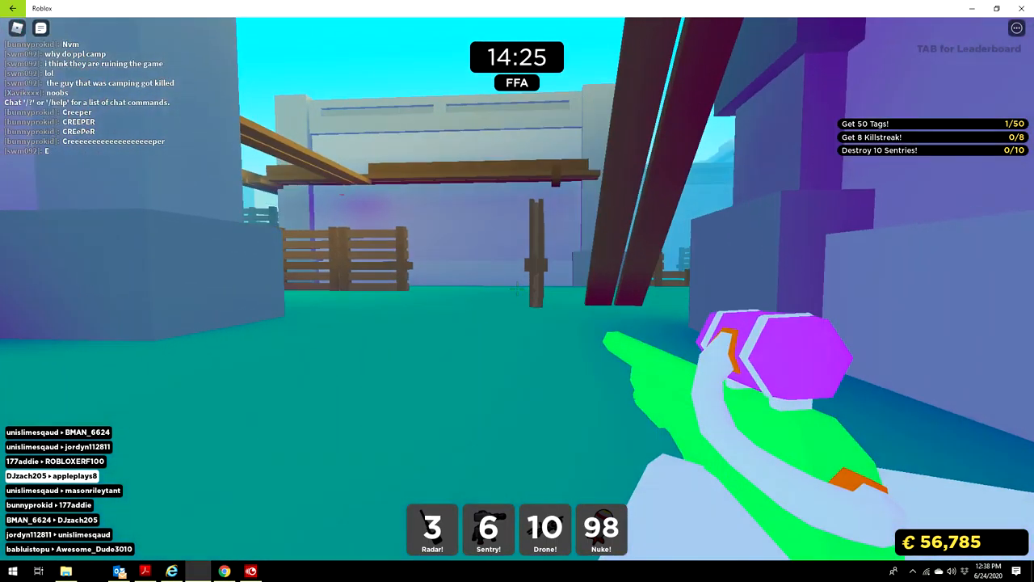
mouse_move(517, 291)
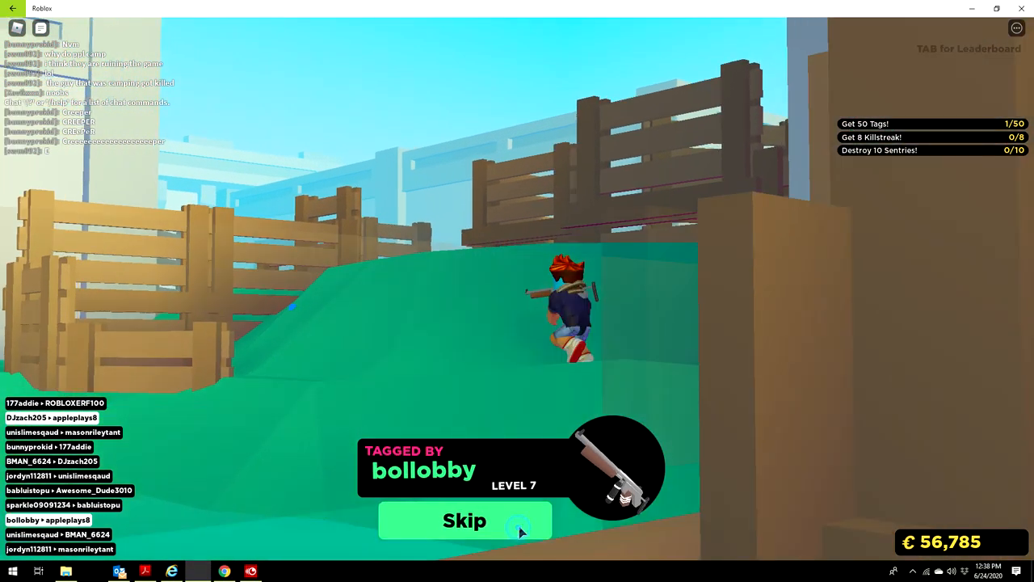
left_click(462, 521)
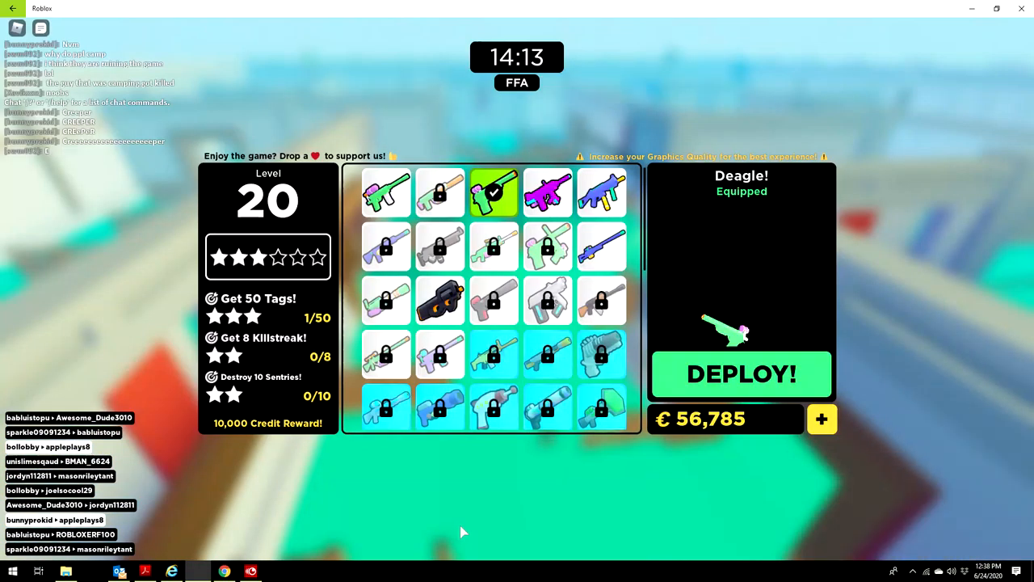
Step: Respawn with the Deagle a few more times, then choose the UMP
left_click(740, 375)
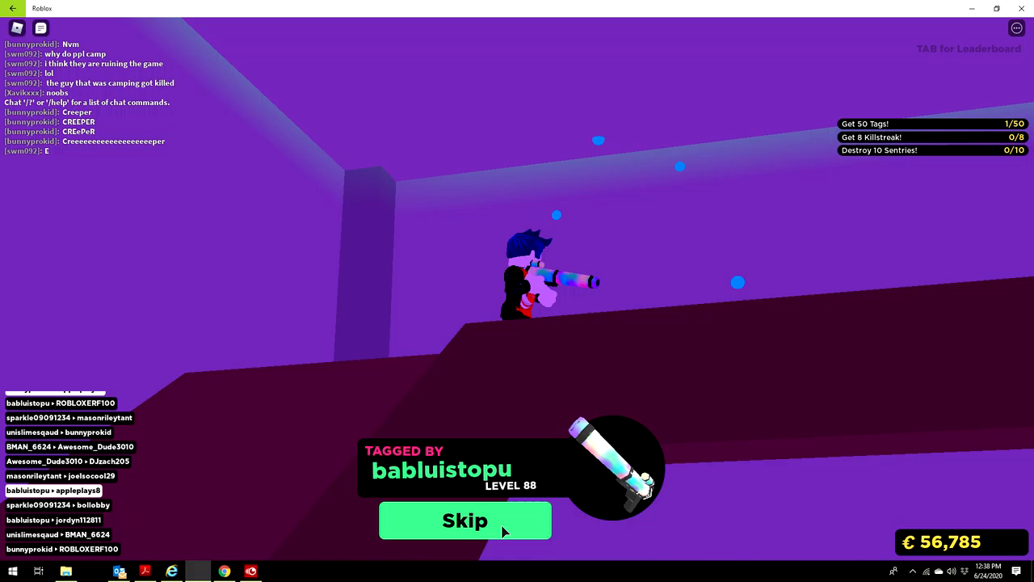
left_click(465, 520)
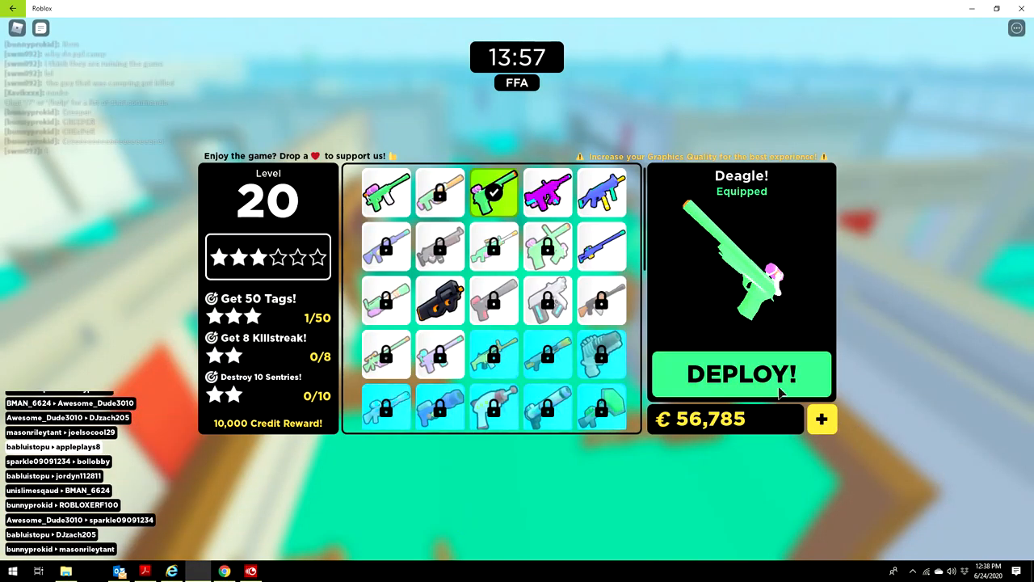
left_click(740, 375)
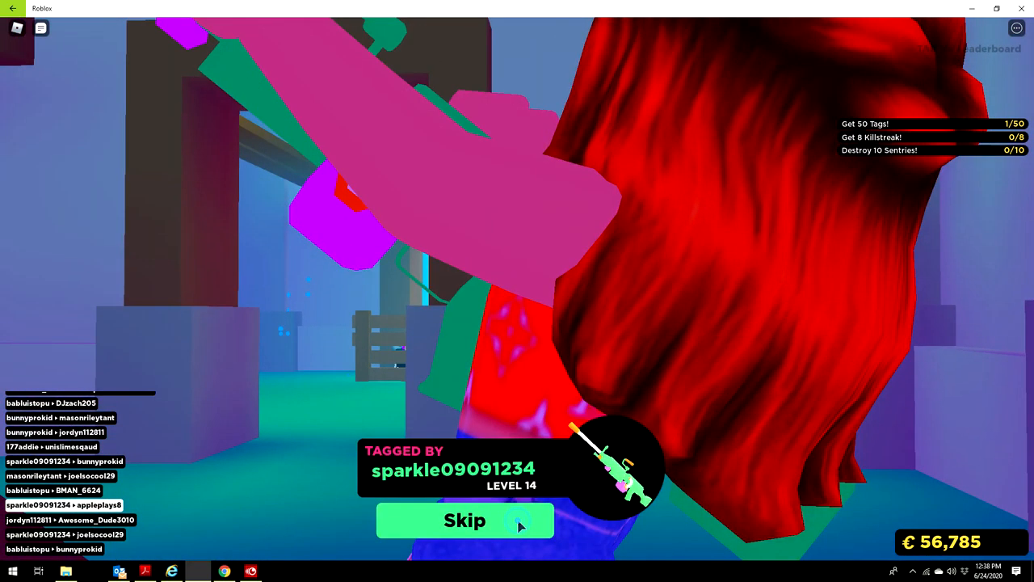
left_click(465, 520)
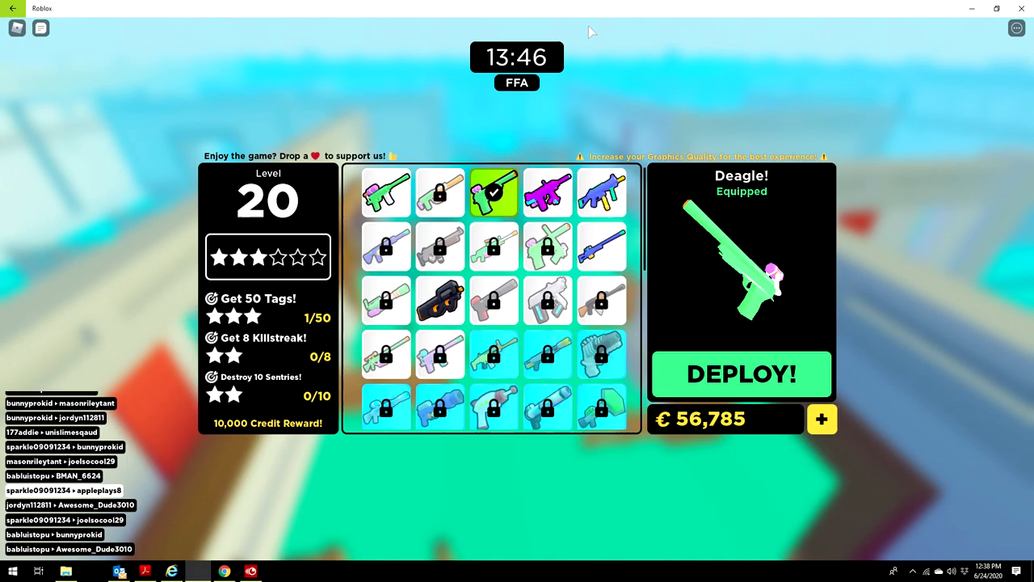
left_click(600, 193)
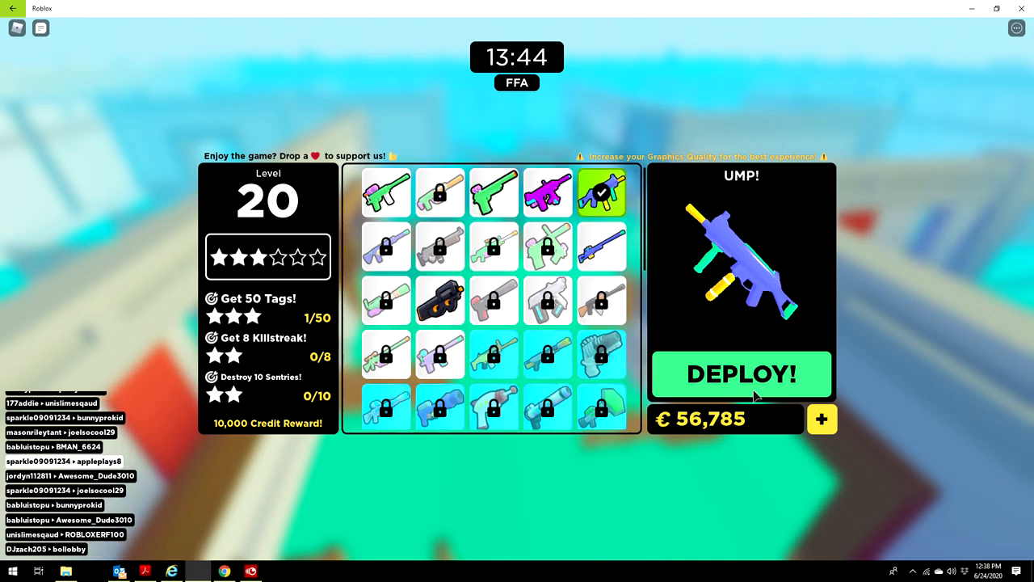
Step: Deploy three times with the UMP, skipping after tags, then choose the P90
left_click(740, 375)
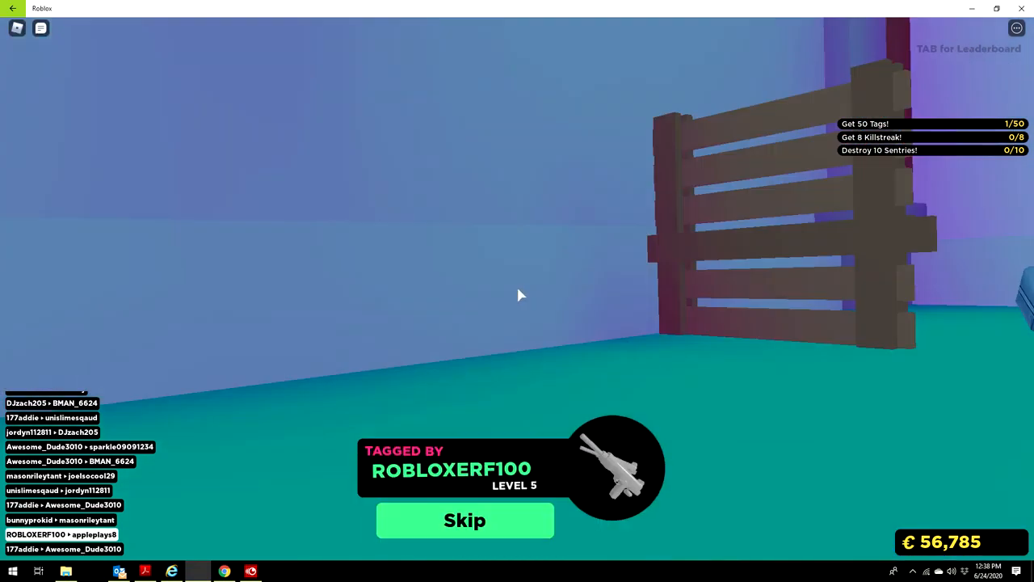
left_click(465, 521)
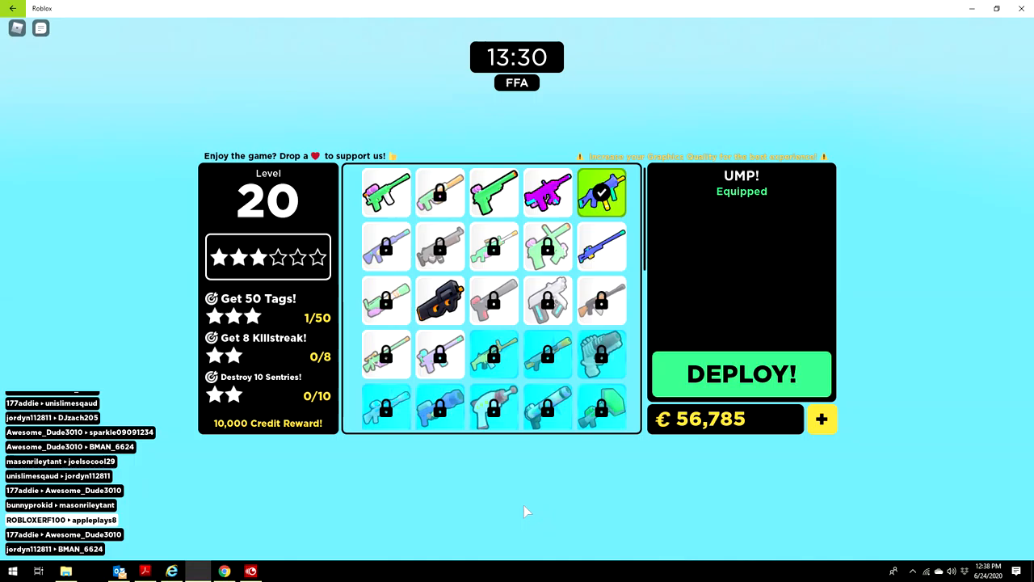
left_click(740, 373)
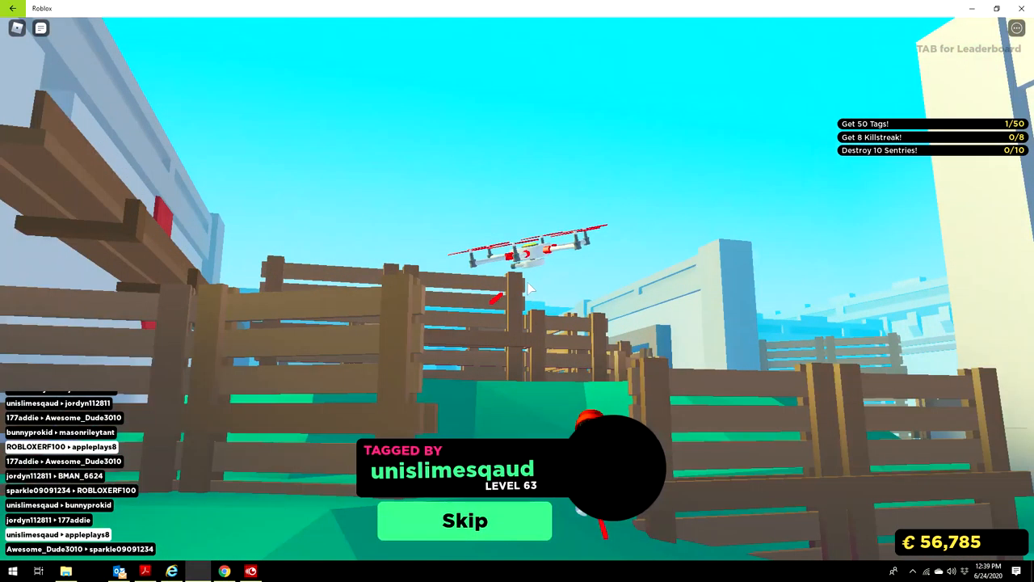
left_click(465, 521)
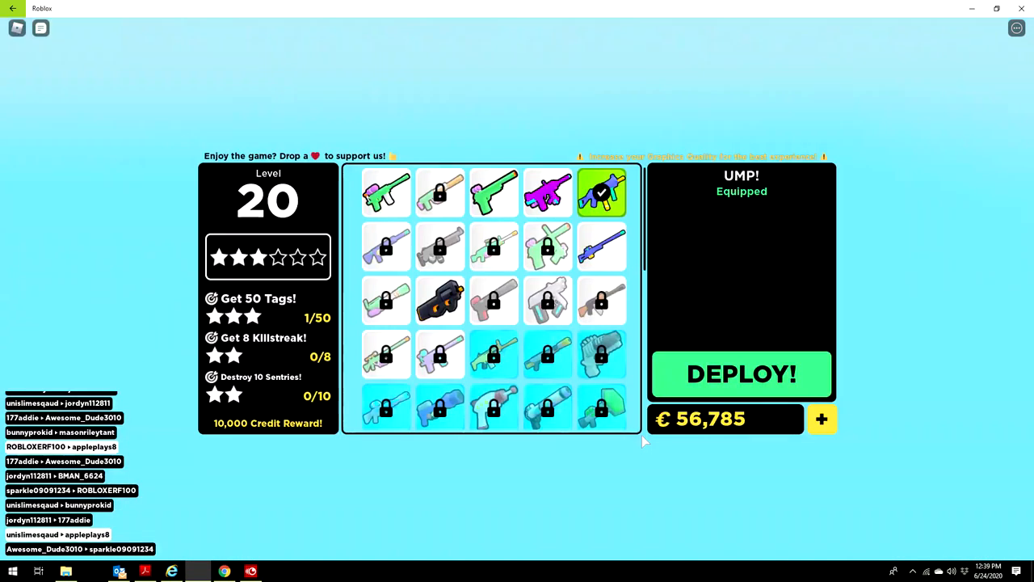
left_click(741, 374)
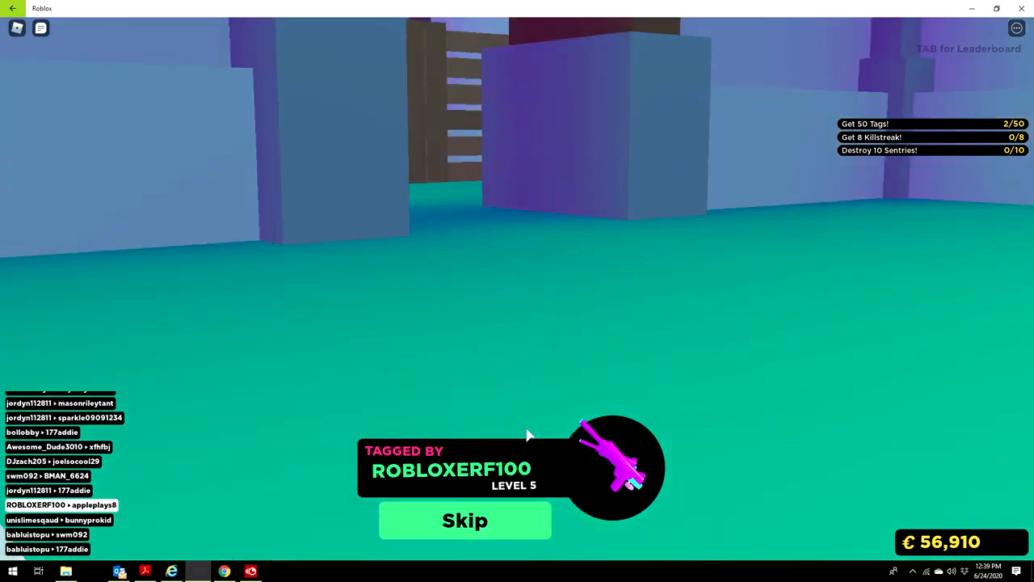
left_click(466, 521)
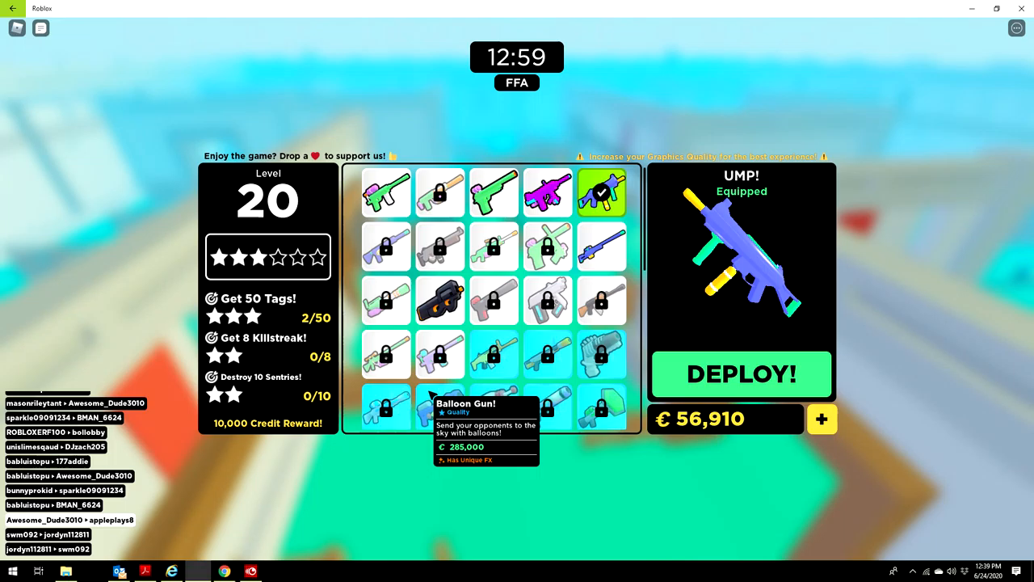
left_click(439, 301)
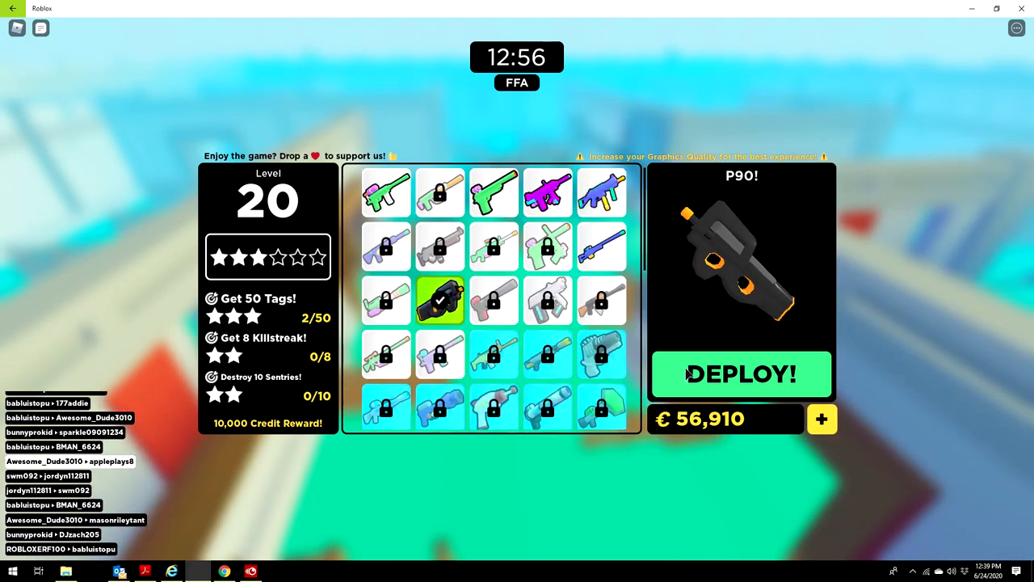
Step: Deploy with the P90, skip after the tag and respawn with it
left_click(740, 375)
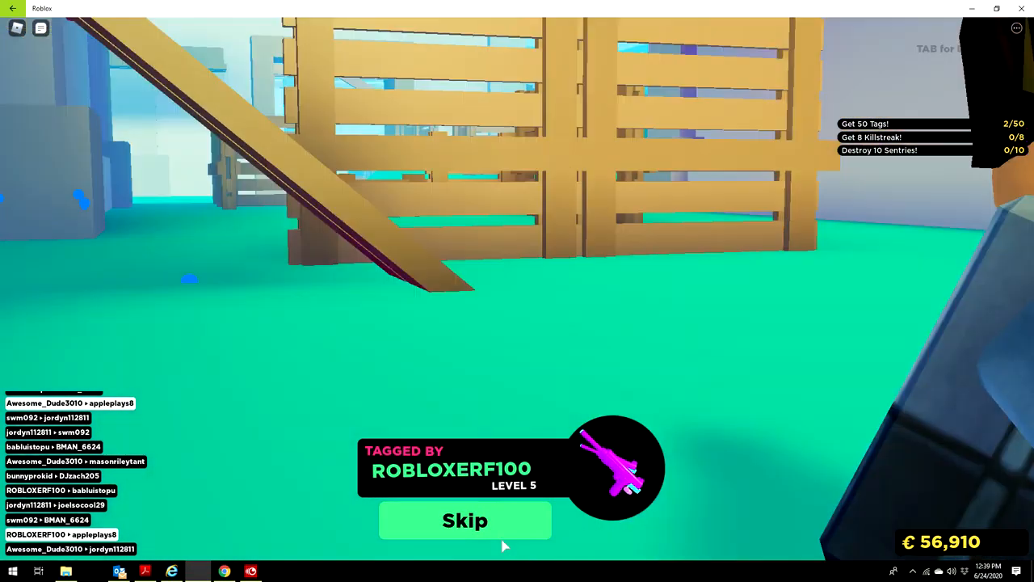
left_click(465, 520)
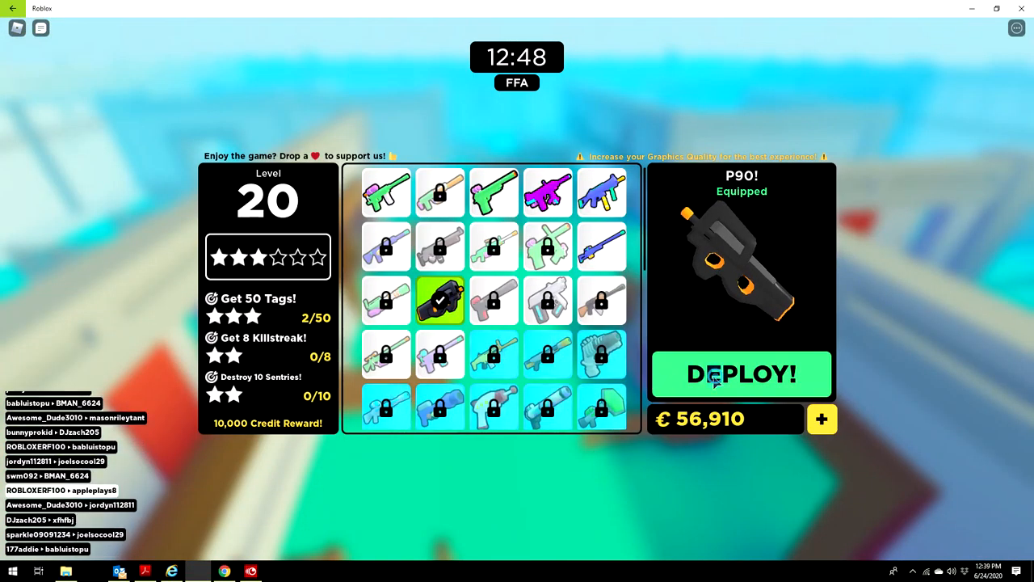
left_click(740, 375)
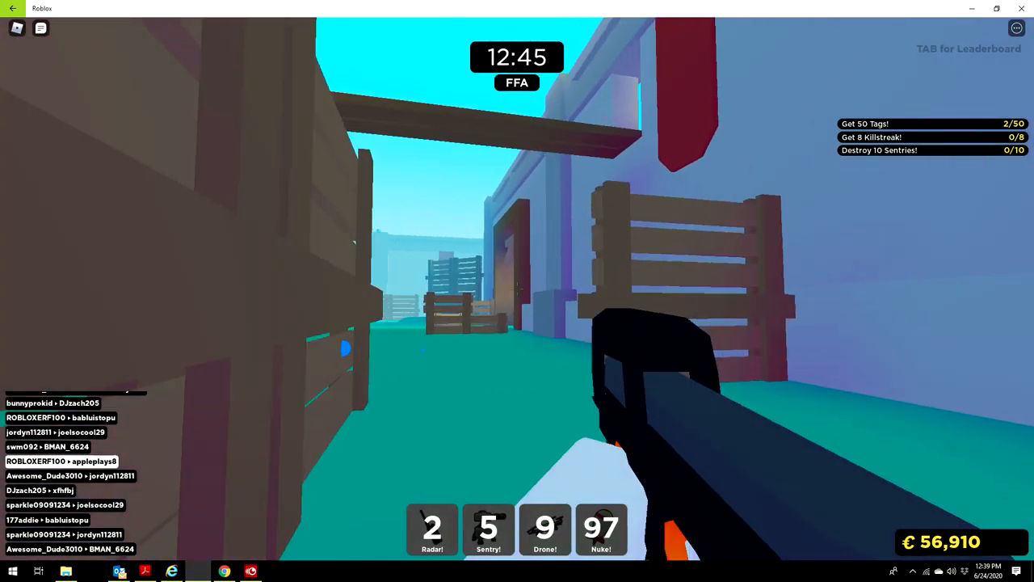
mouse_move(517, 291)
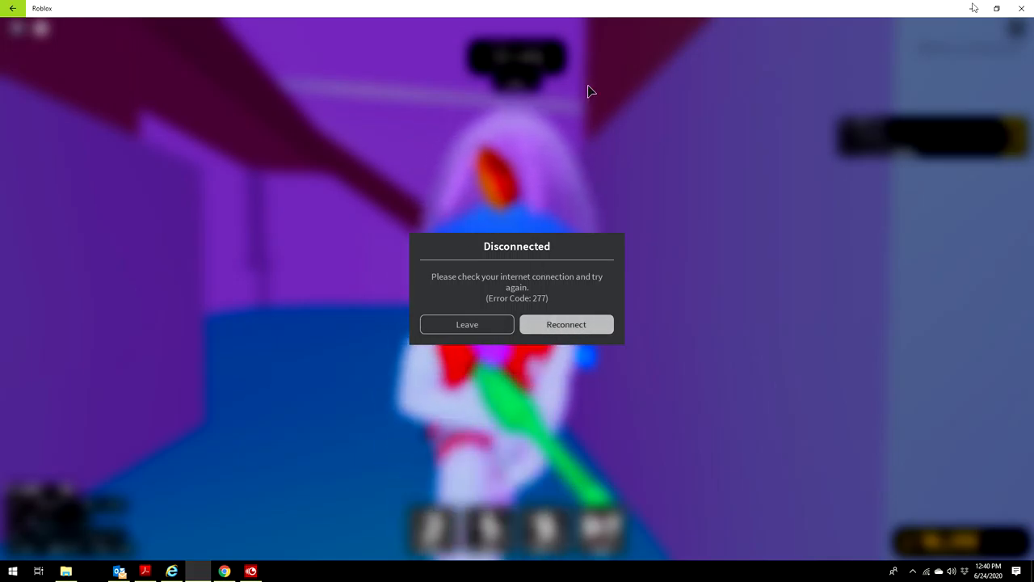
mouse_move(972, 8)
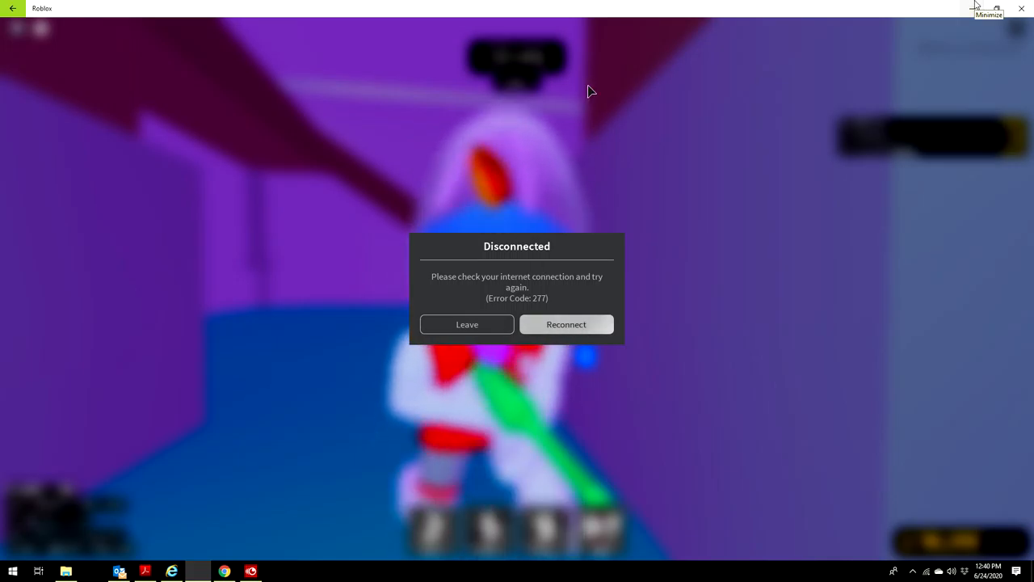